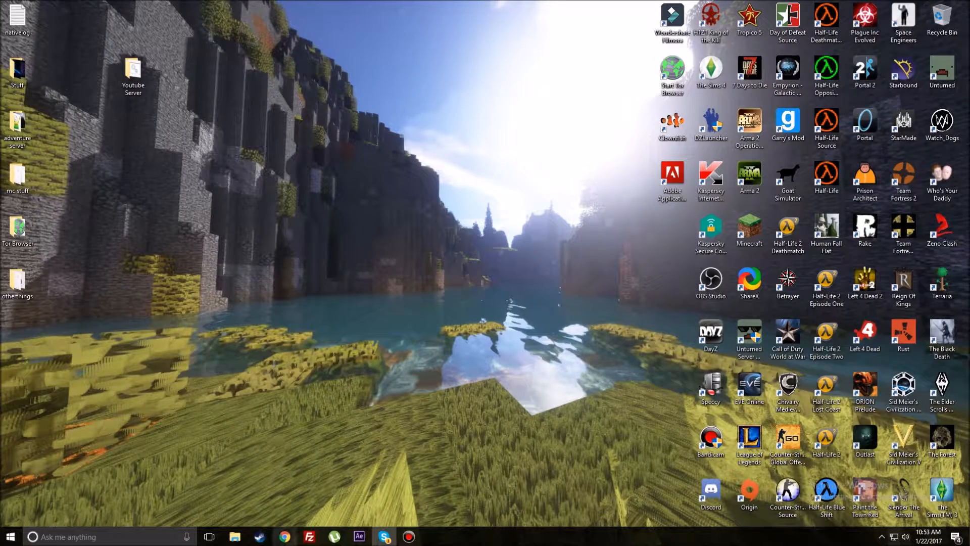
Step: Browse to getbukkit.org, pick Spigot 1.11.2 and continue past the ad-blocker warning to download the jar
click(284, 537)
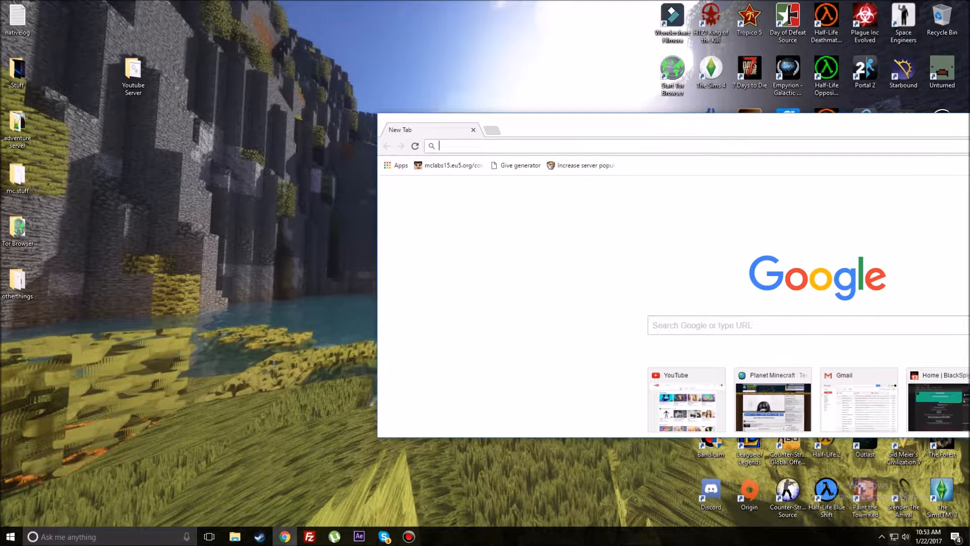
text(getbukkit.org)
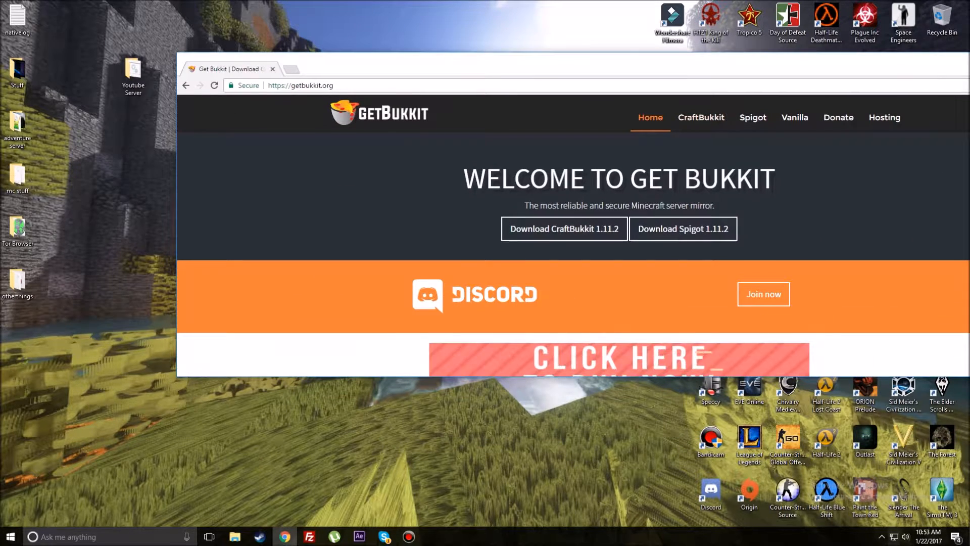
click(752, 117)
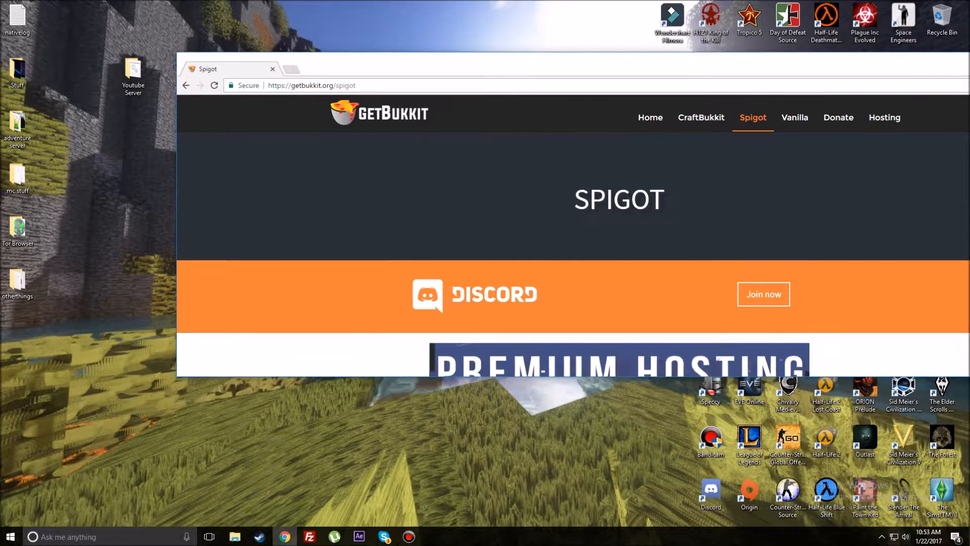
scroll(down, 3)
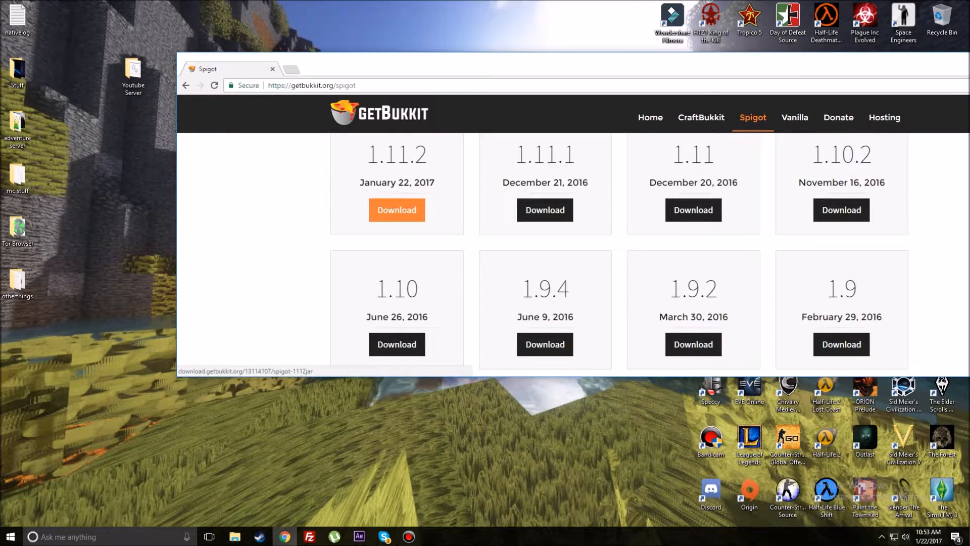
click(396, 210)
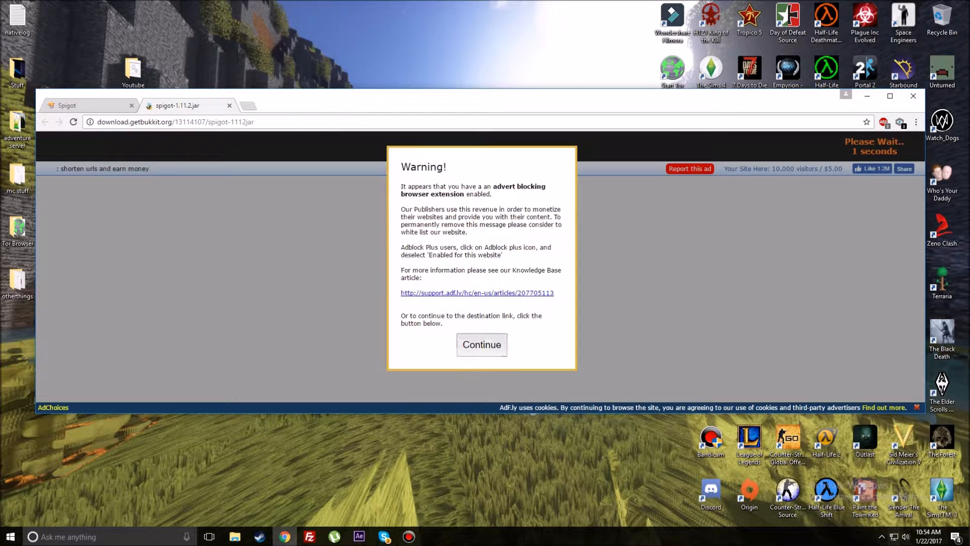
click(481, 345)
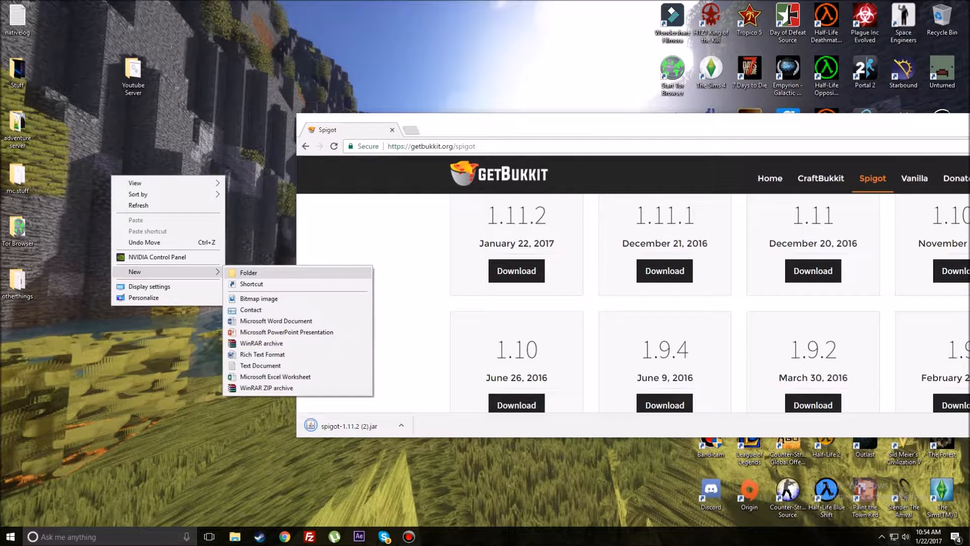
Step: Create a desktop 'server' folder containing the pasted spigot jar and the run batch file
click(249, 273)
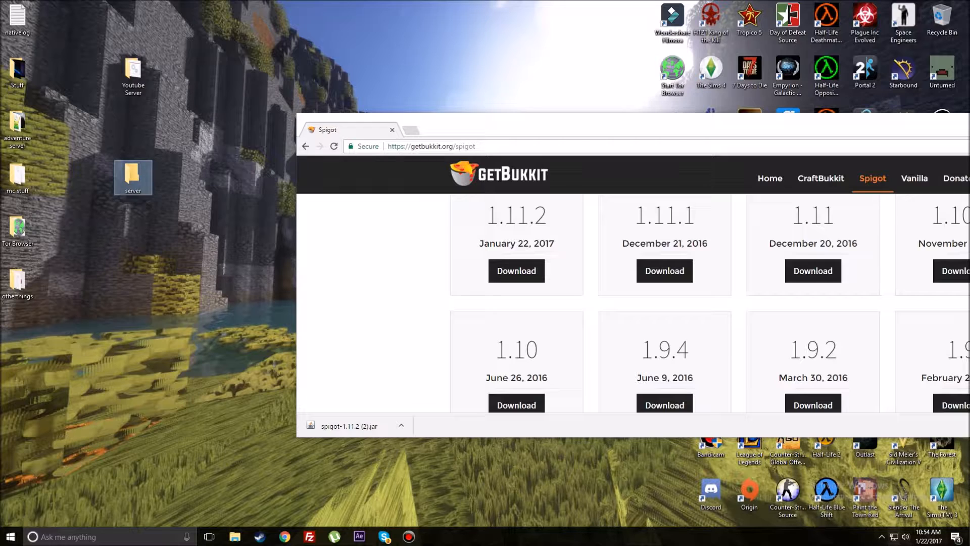
double_click(133, 177)
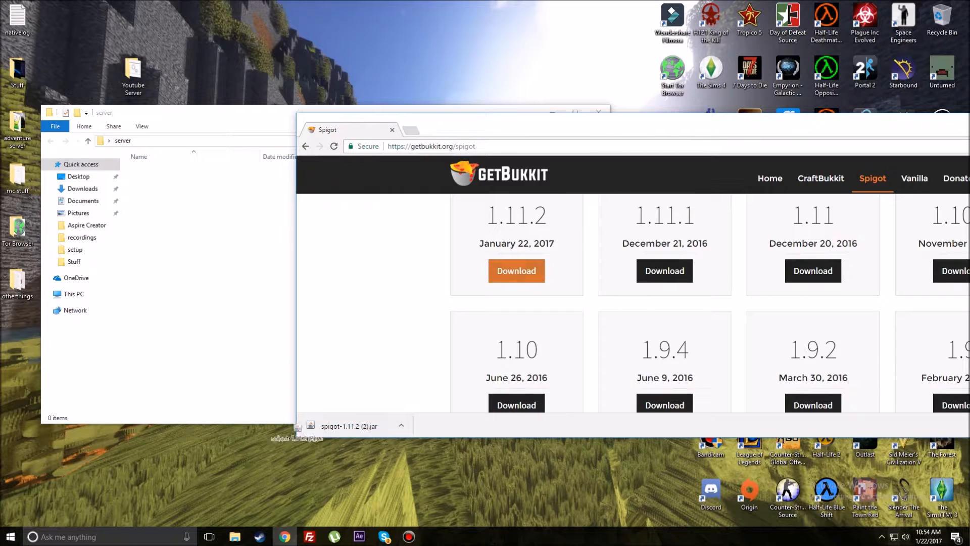
right_click(155, 171)
text(spigot)
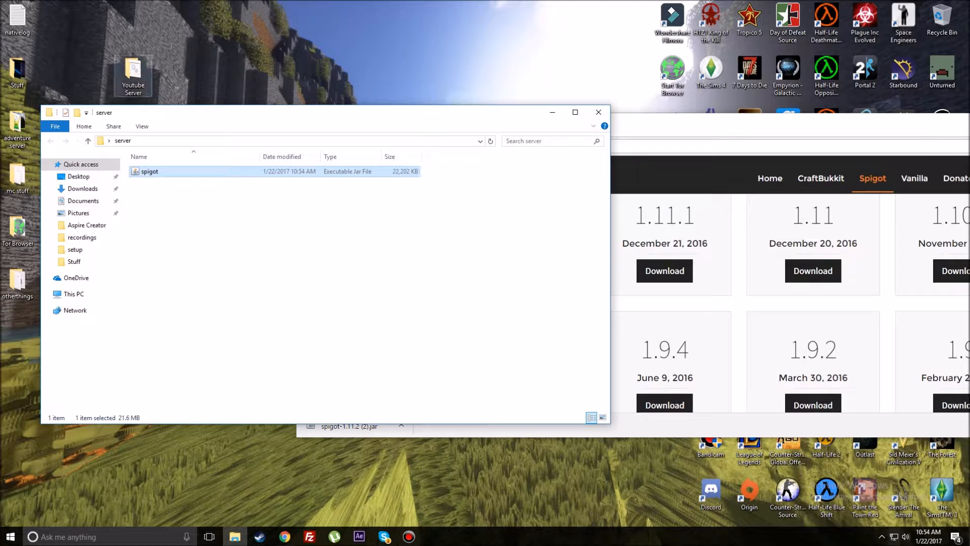
right_click(159, 184)
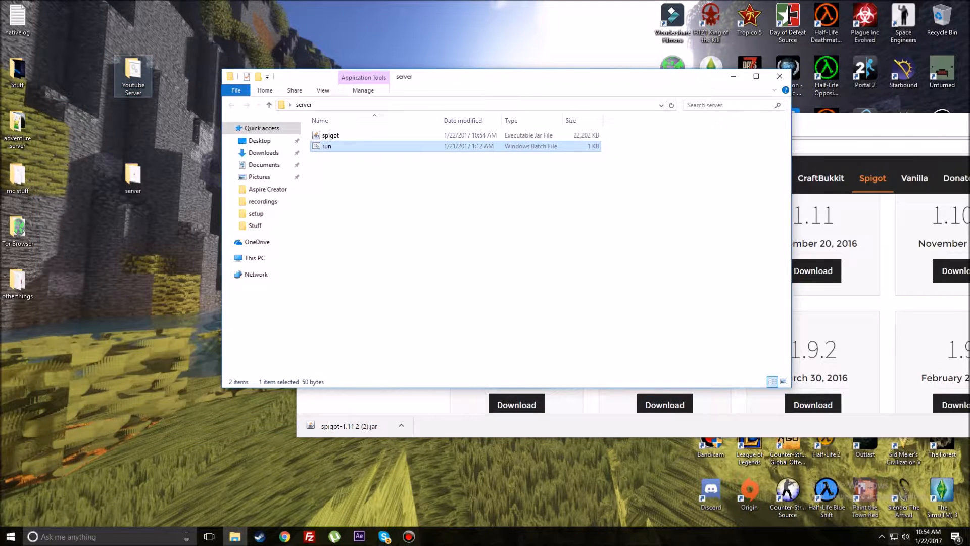
Step: Open run.bat for editing in Notepad++
right_click(327, 146)
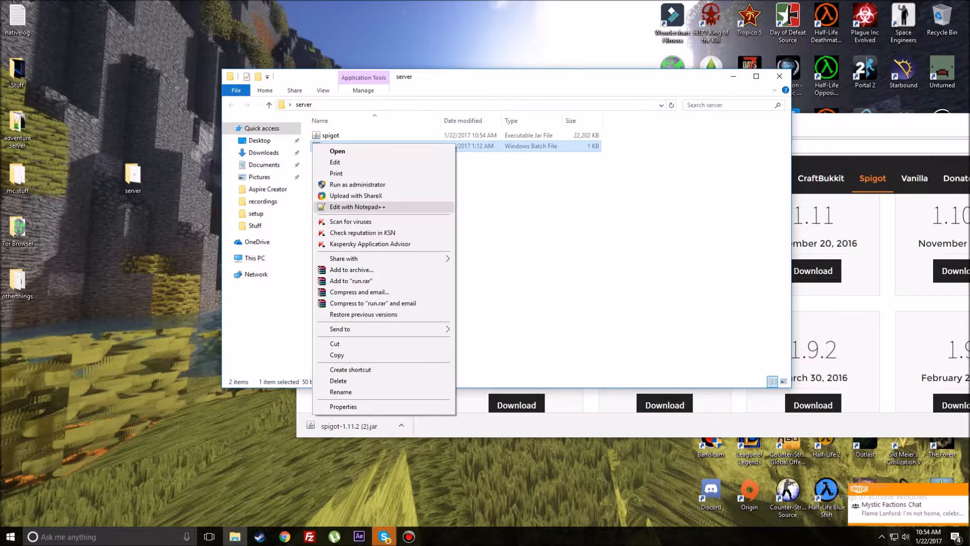
click(357, 206)
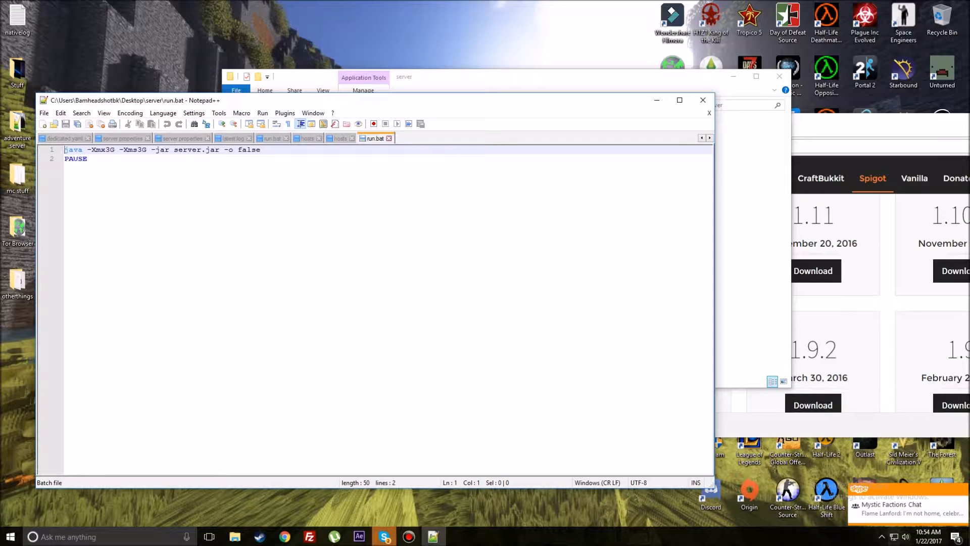
Step: Replace 'server' with 'spigot' in the jar name inside run.bat
double_click(187, 150)
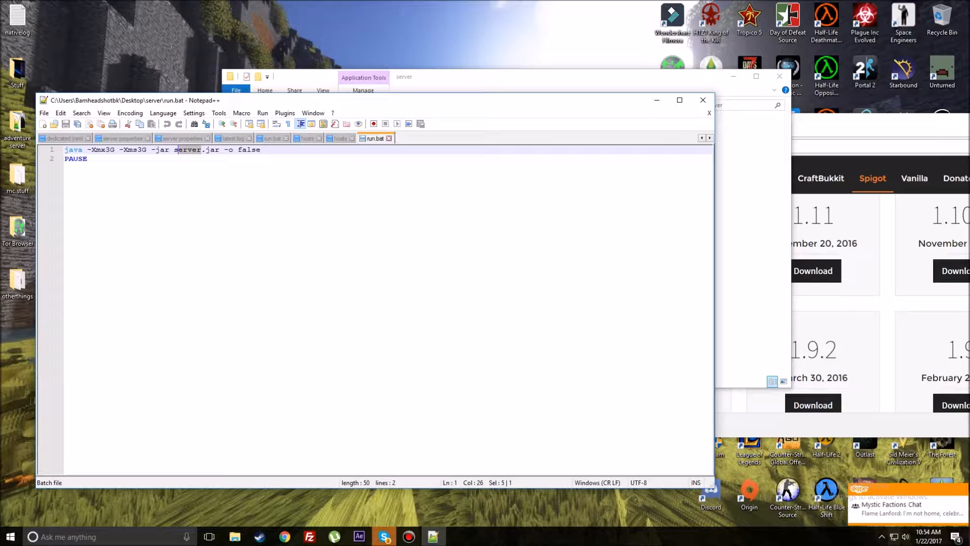
text(spigot)
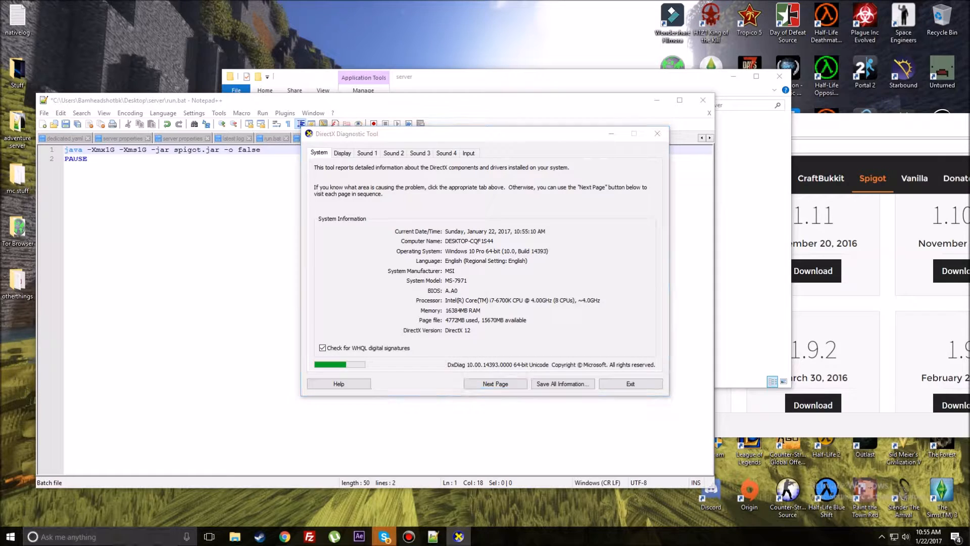
Step: Launch Calculator, convert the 16384 MB RAM figure to 16 GB, then close the DxDiag window
text(calc)
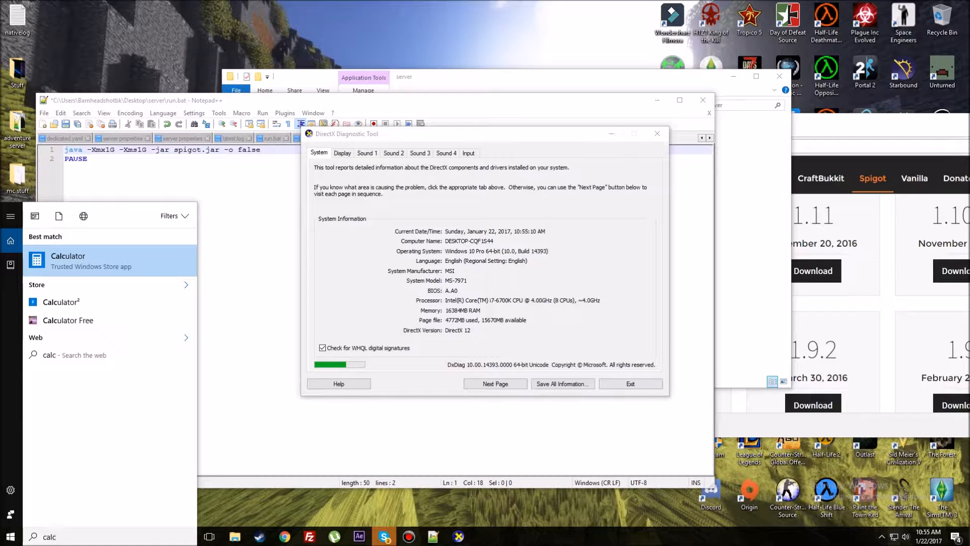
click(68, 260)
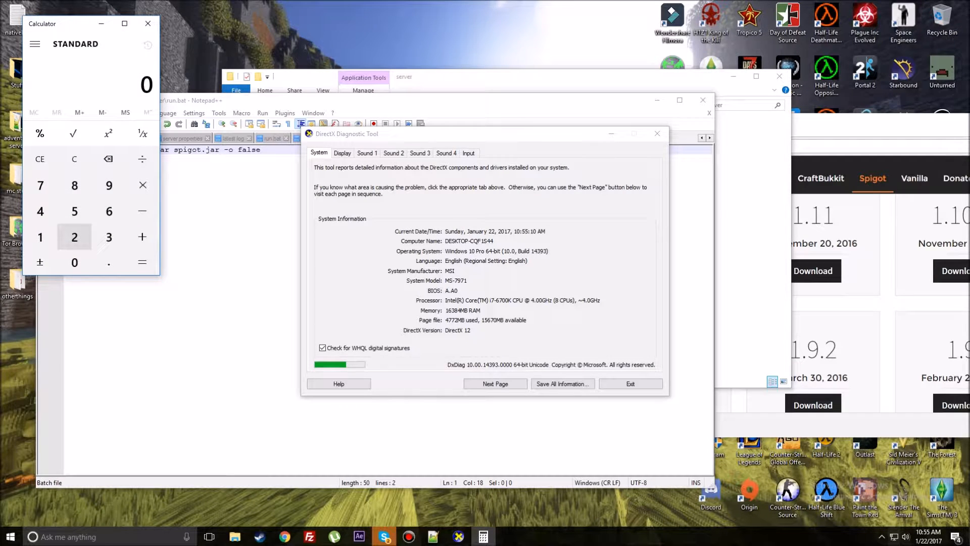
click(109, 237)
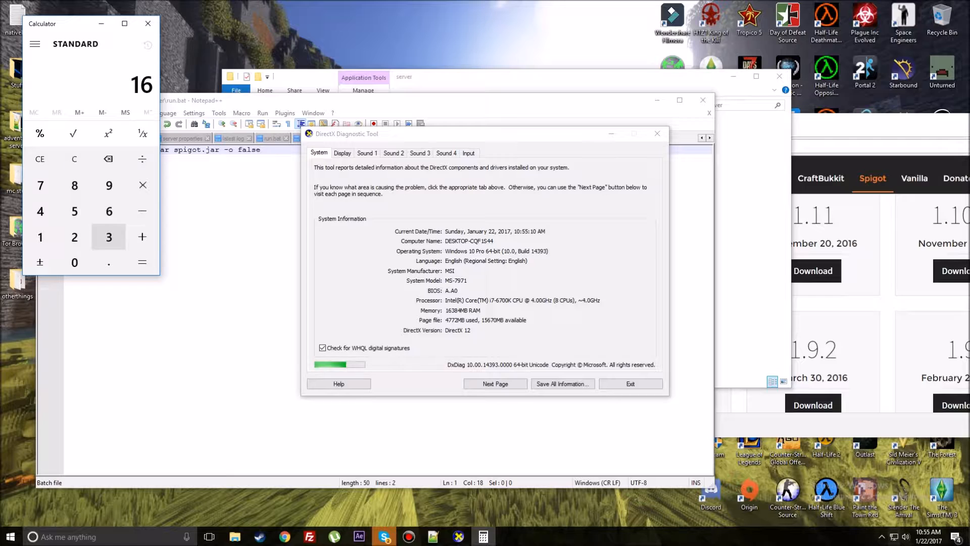
click(39, 212)
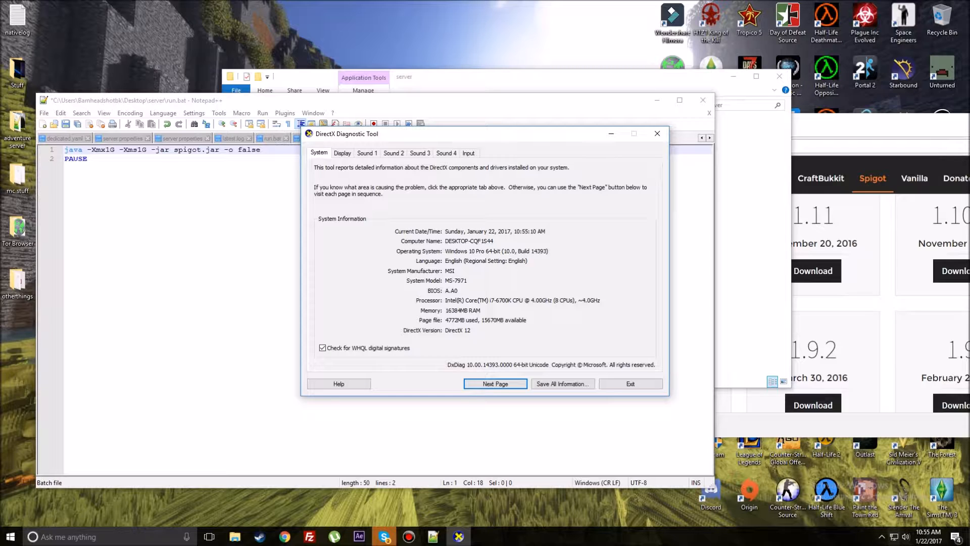
click(657, 133)
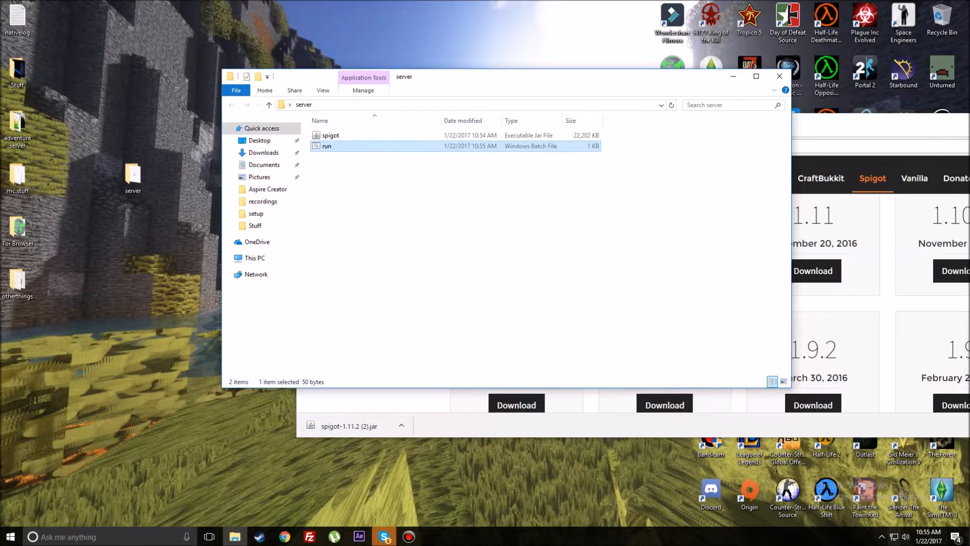
Step: Launch run.bat so the Spigot server generates its files and stops on the unaccepted EULA
double_click(327, 145)
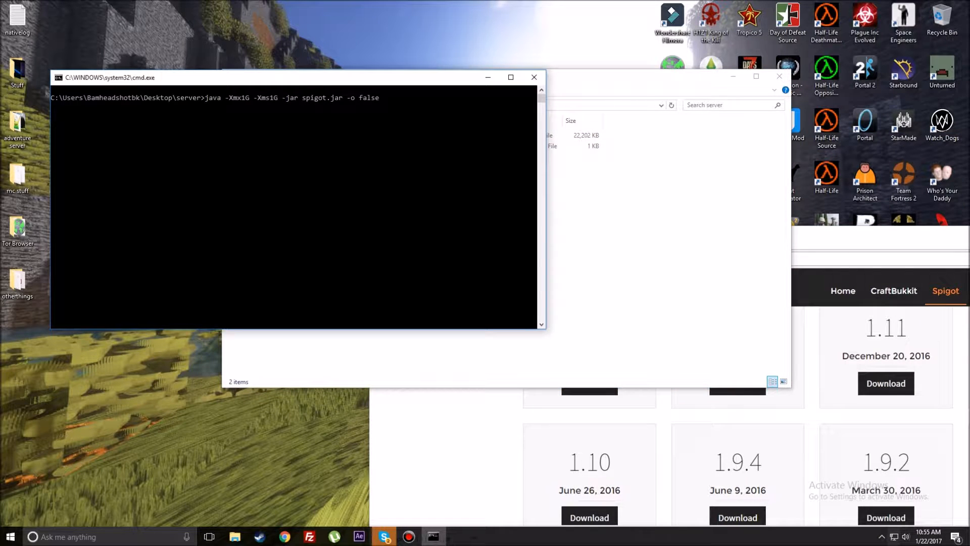
key(enter)
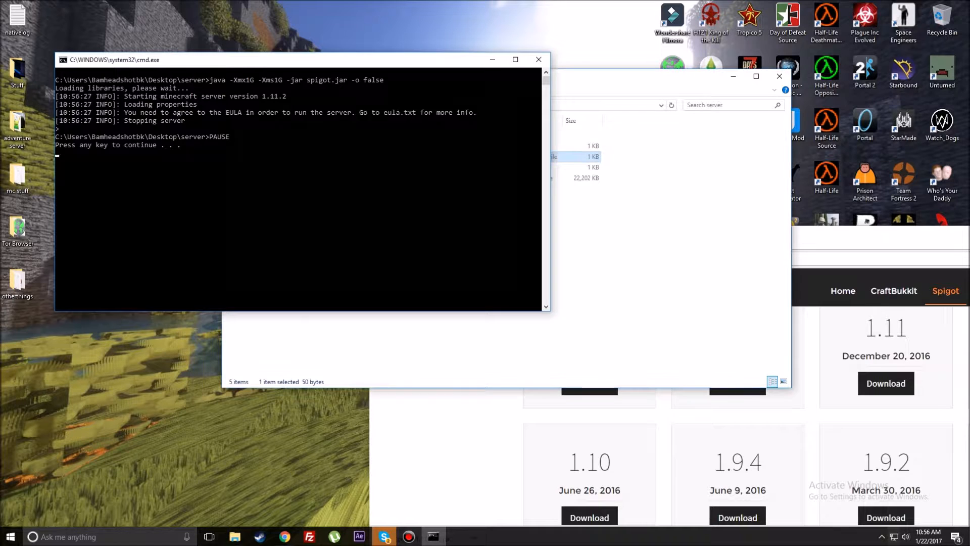
Step: Change eula=false to eula=true in eula.txt and relaunch the server with run.bat
right_click(328, 146)
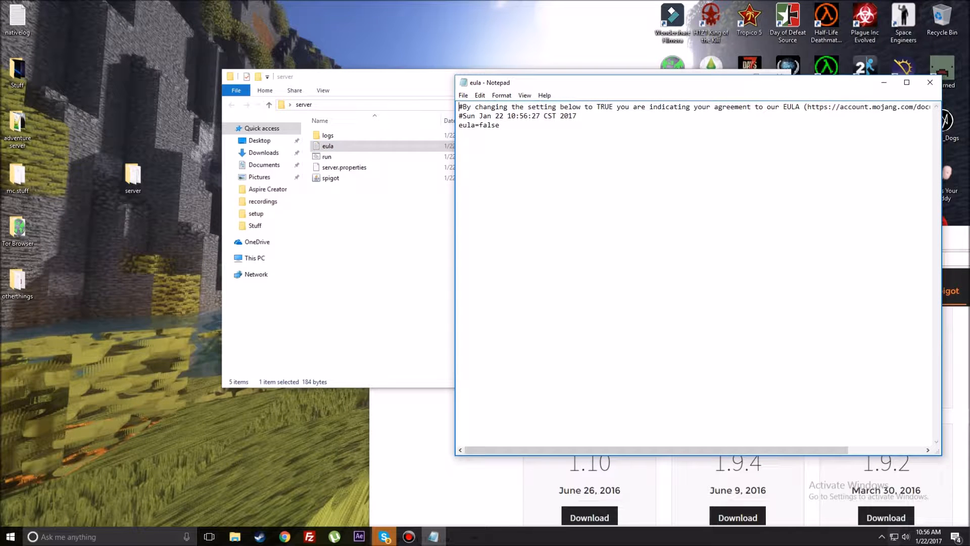
key(Backspace)
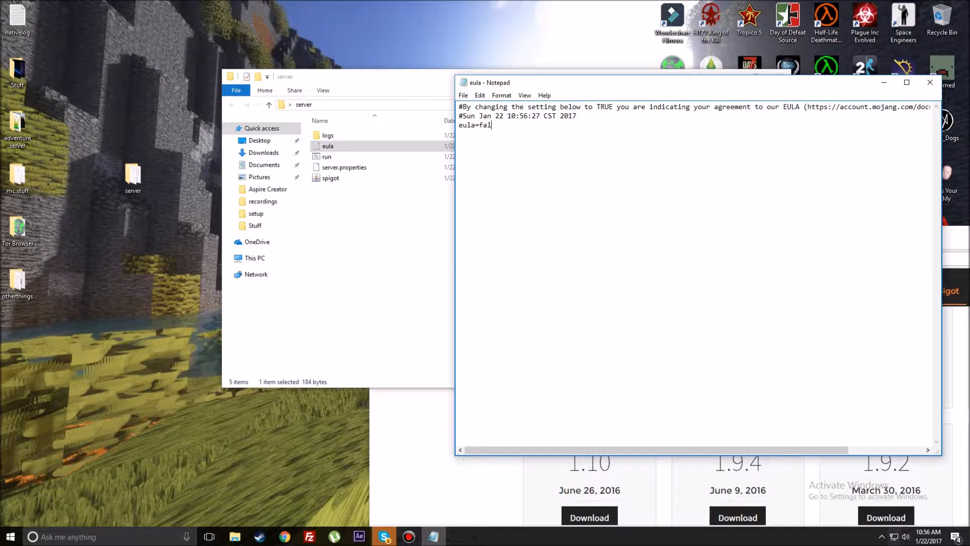
text(rue)
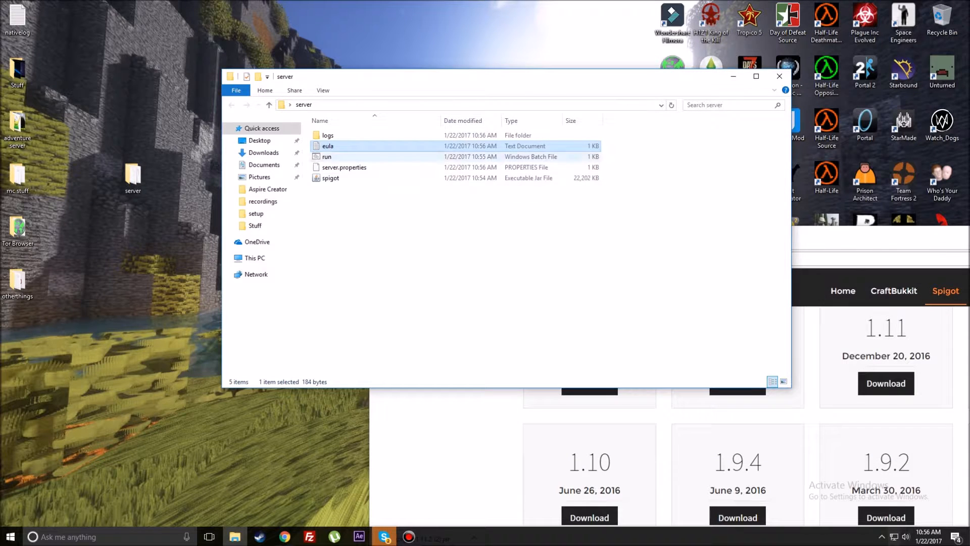
double_click(327, 155)
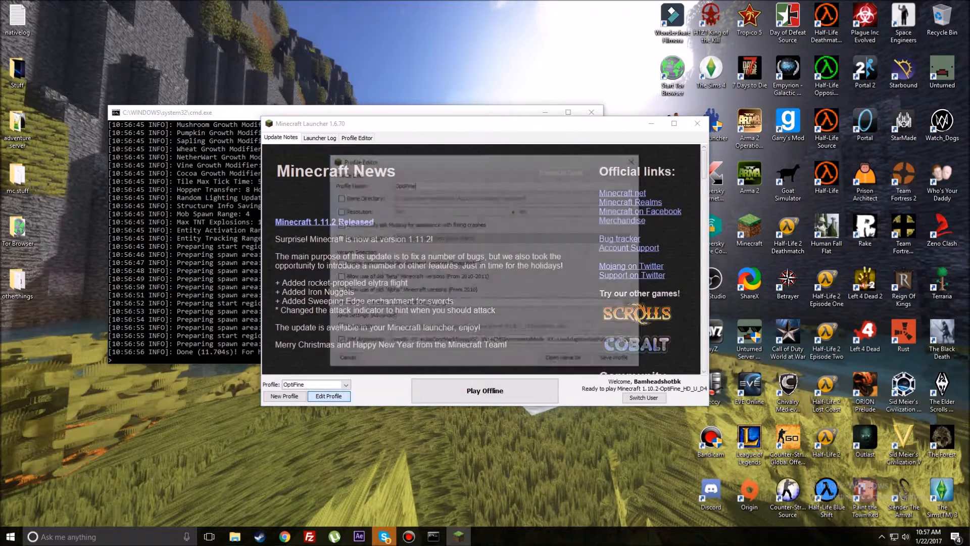
Step: Start Minecraft, set the Minecraft Server entry's address to localhost and join it
click(328, 397)
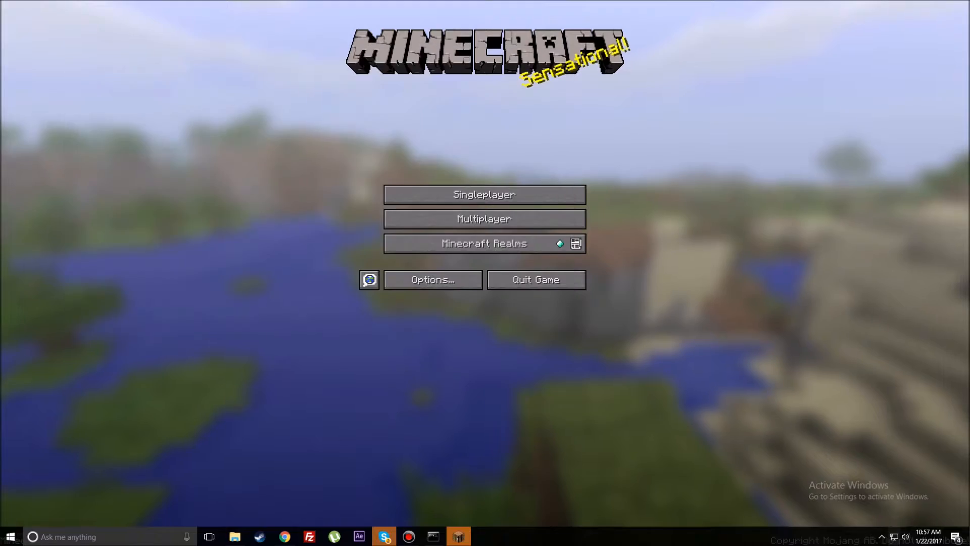
click(485, 218)
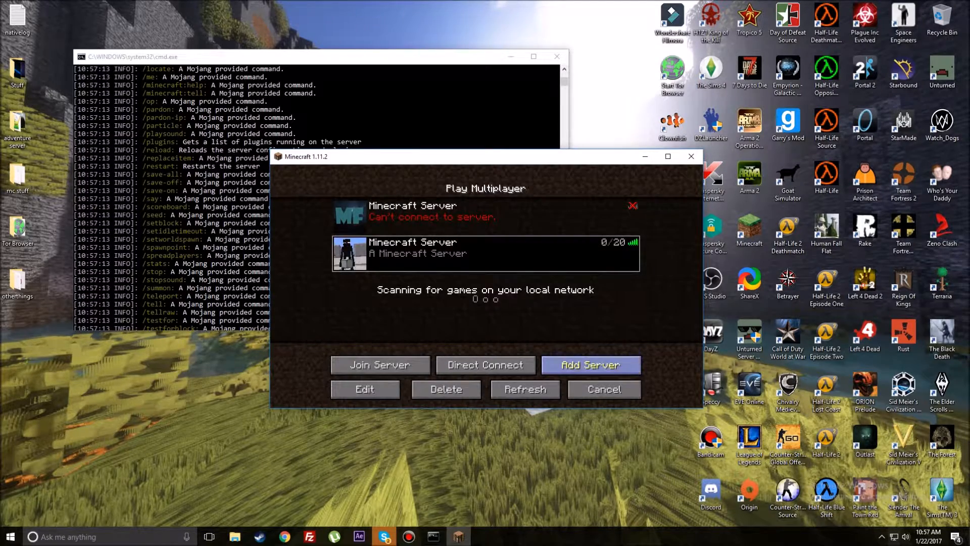
click(365, 389)
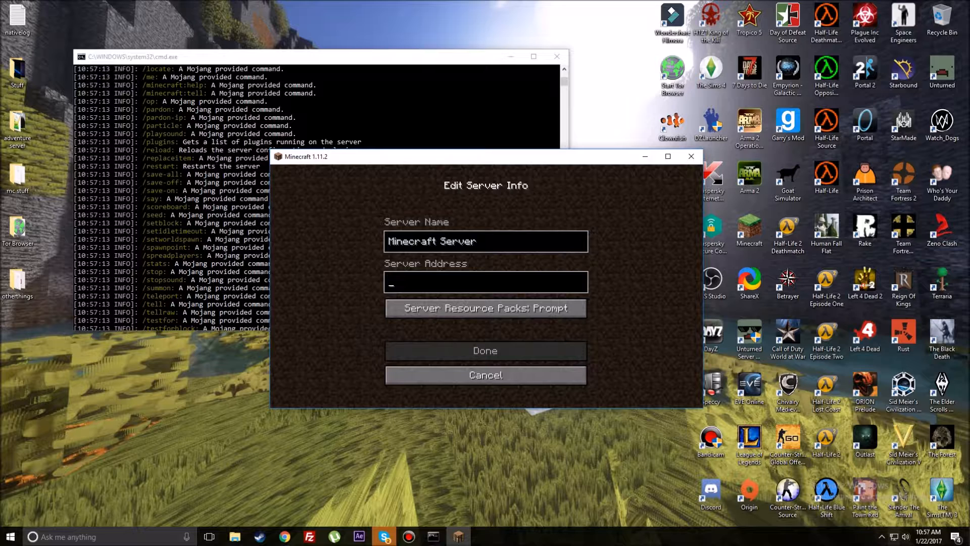
text(localho)
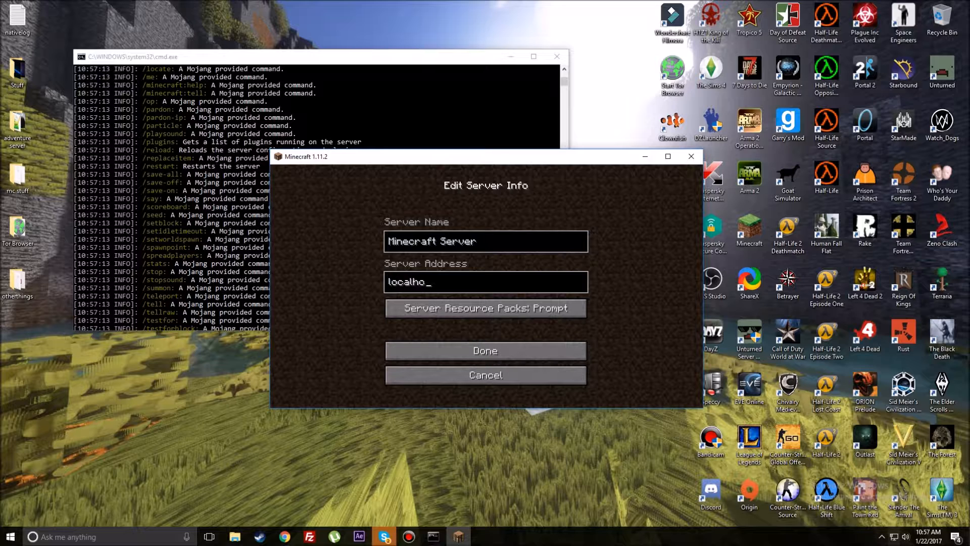
click(485, 351)
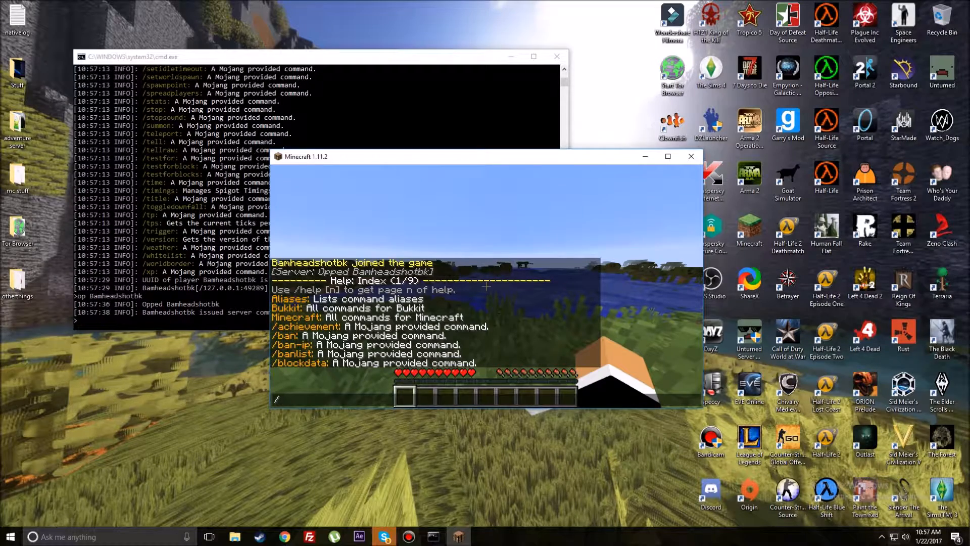
Step: Run /gamemode creative in chat, then enter stop in the server console to shut it down
text(/gamemode crea)
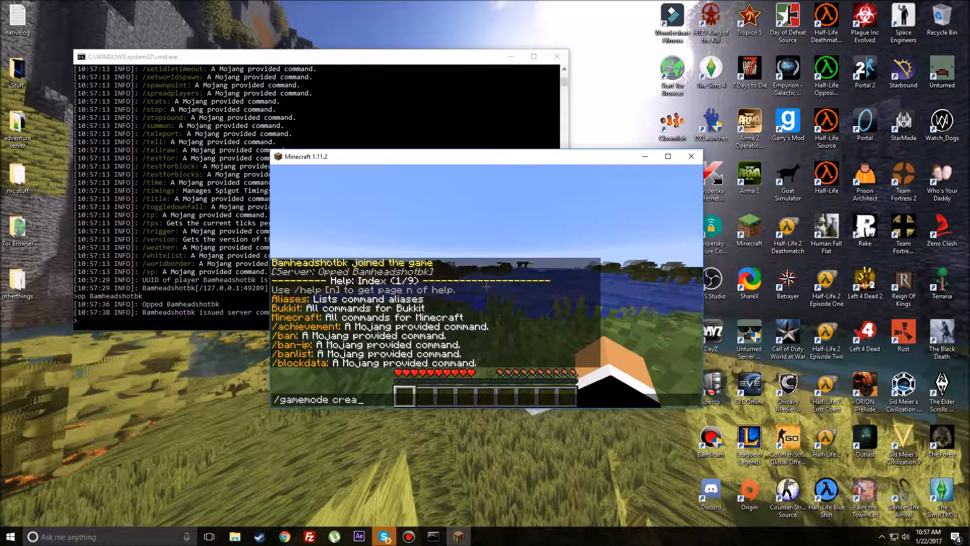
key(enter)
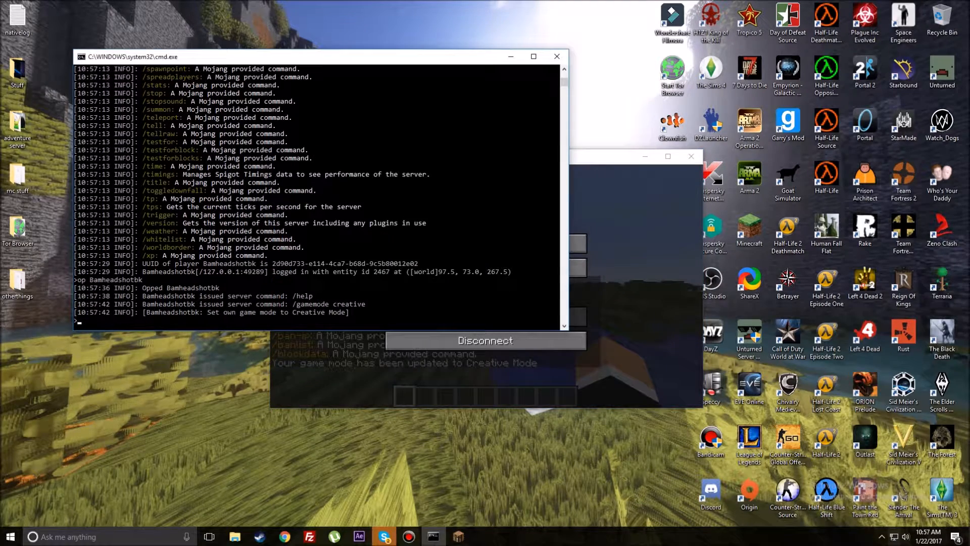
text(stop)
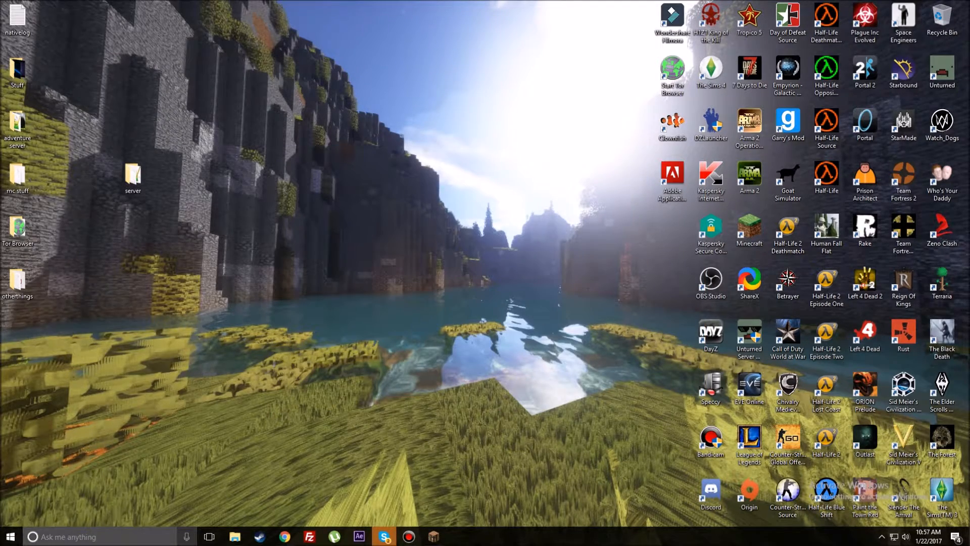
Step: Run ipconfig in a new Command Prompt and select the IPv4 address 192.168.0.23 in the output
text(cmd)
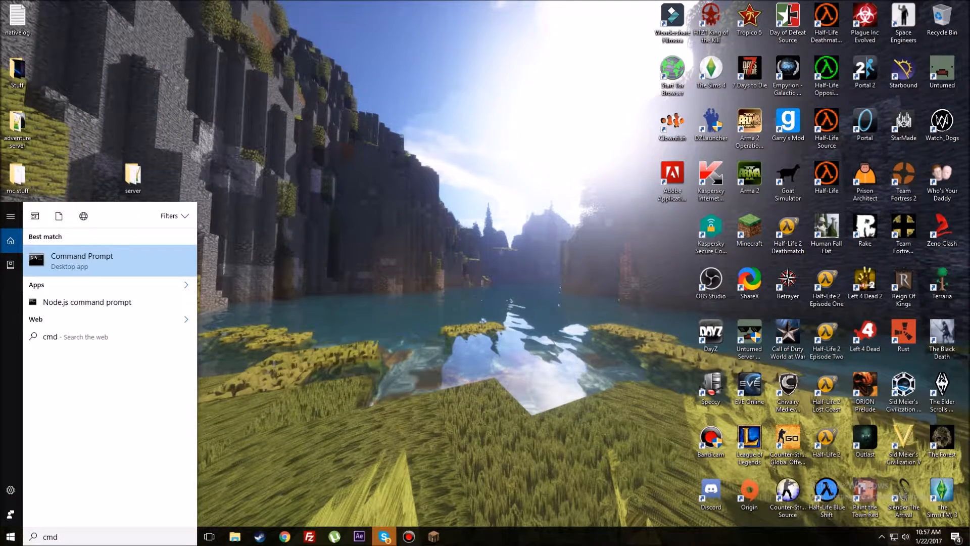
click(82, 261)
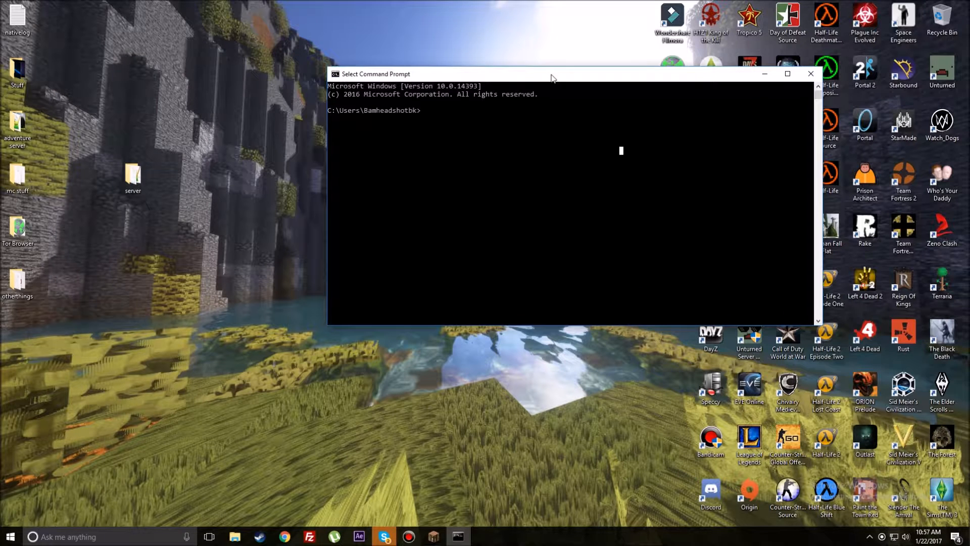
text(ipcofn)
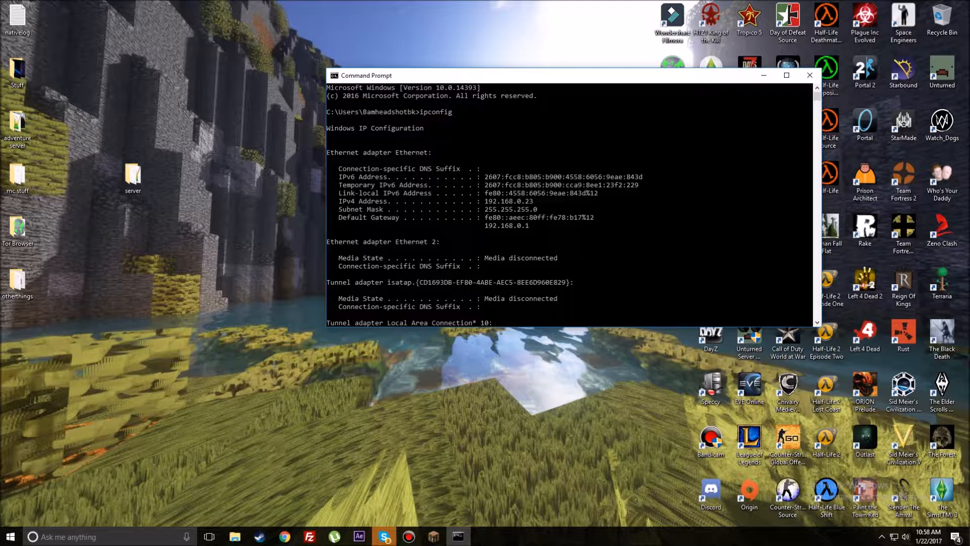
drag(338, 201, 537, 201)
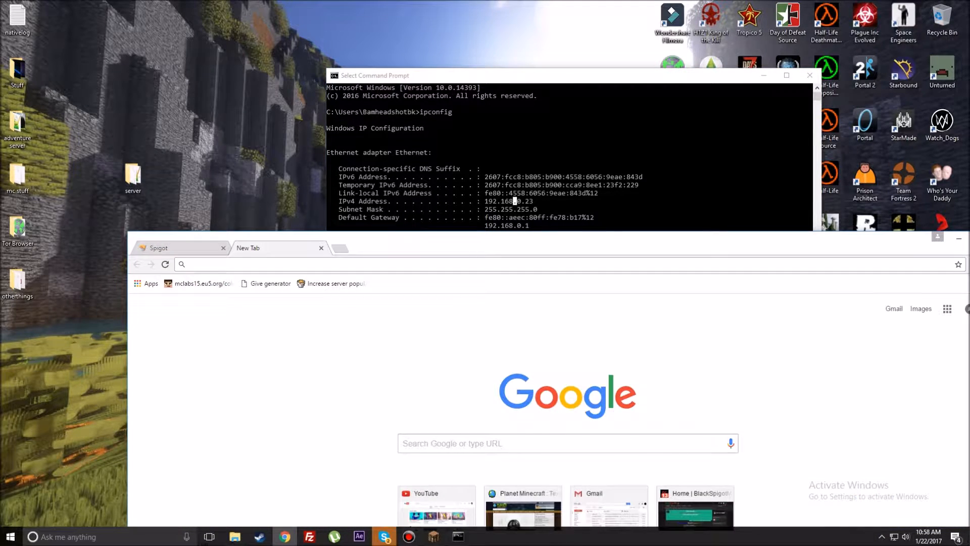
Step: Go to 192.168.0.1 and log in to the ARRIS router as admin
text(192.168.0.1)
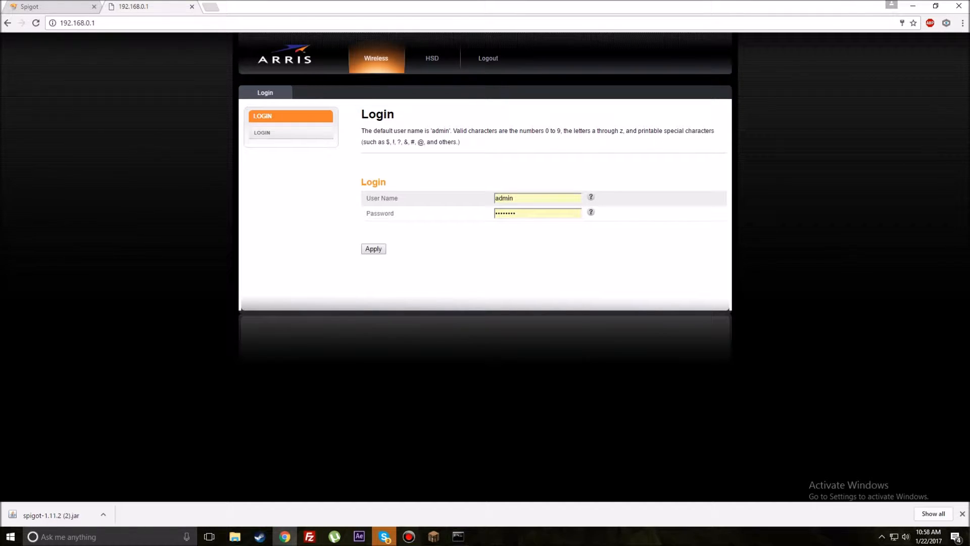
text(ad)
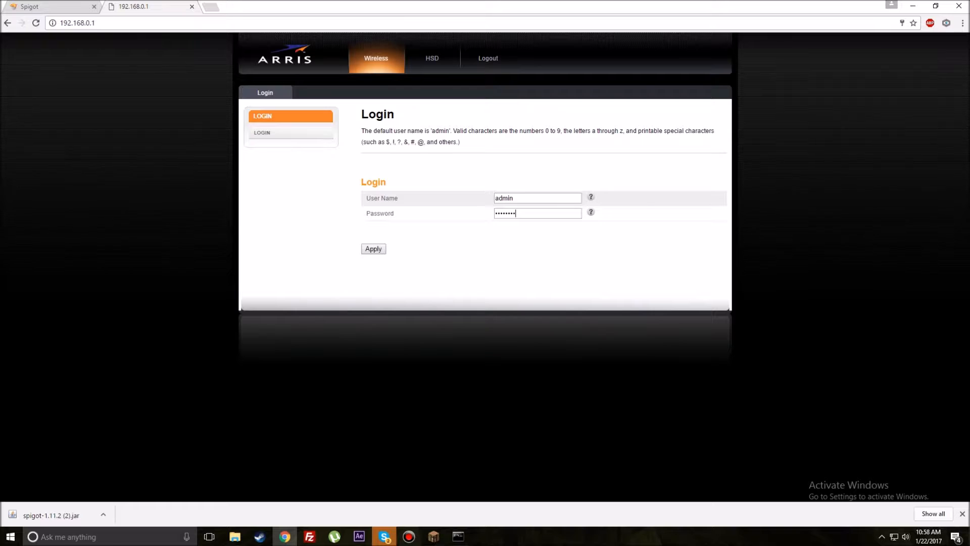
click(373, 248)
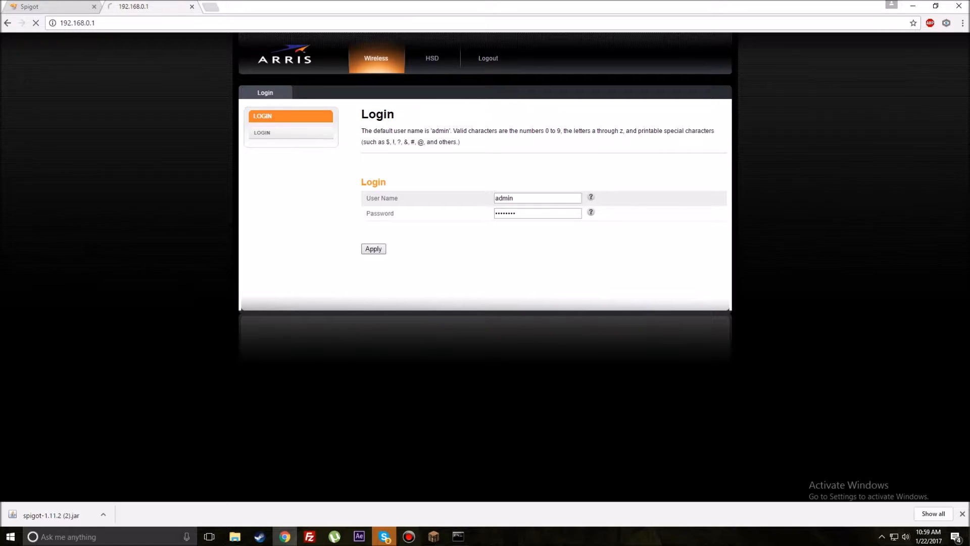
click(373, 249)
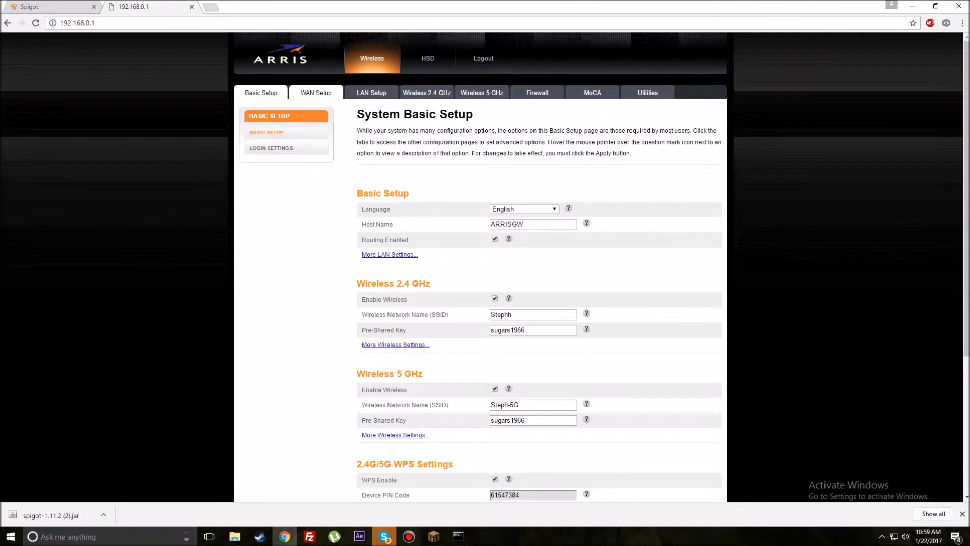
Step: Navigate to the Firewall section's Virtual Servers / Port Forwarding list
click(536, 92)
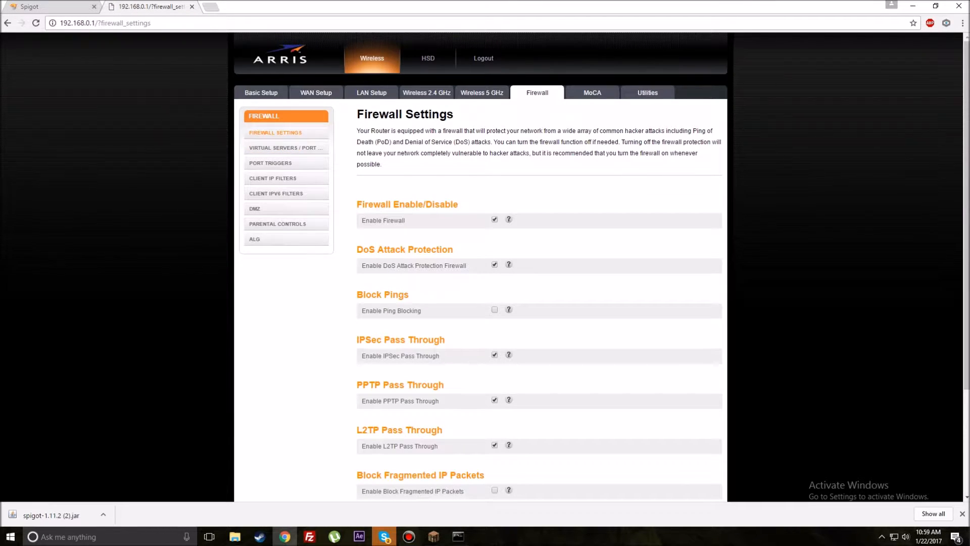
mouse_move(285, 147)
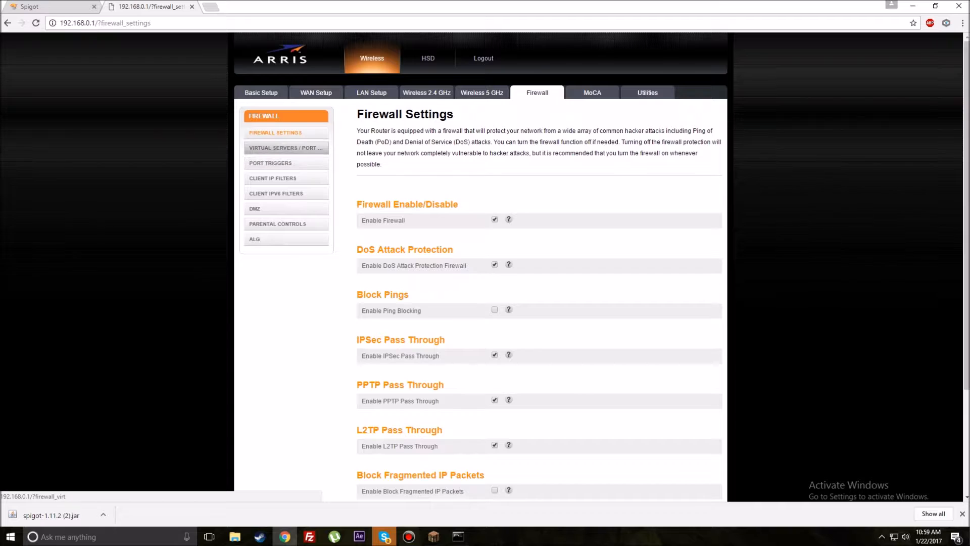
click(285, 148)
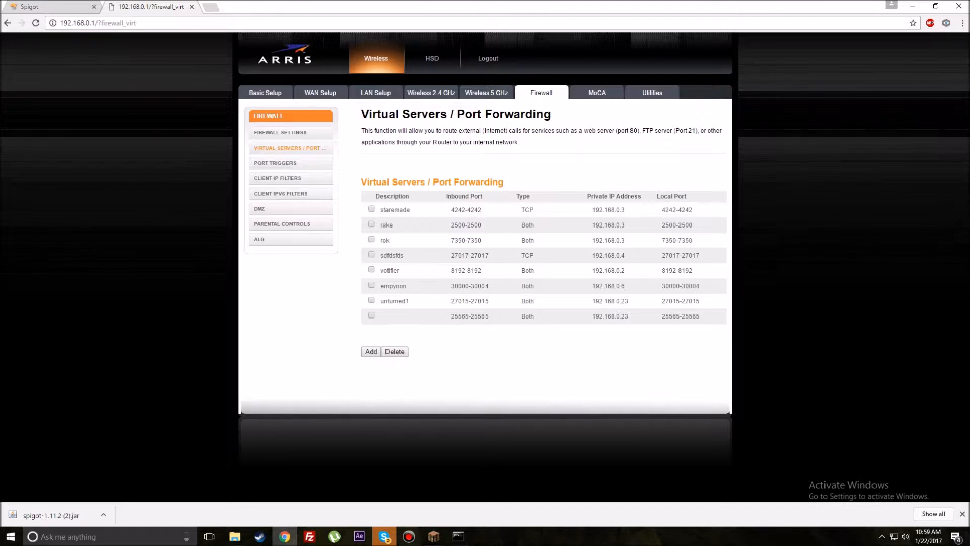
click(371, 317)
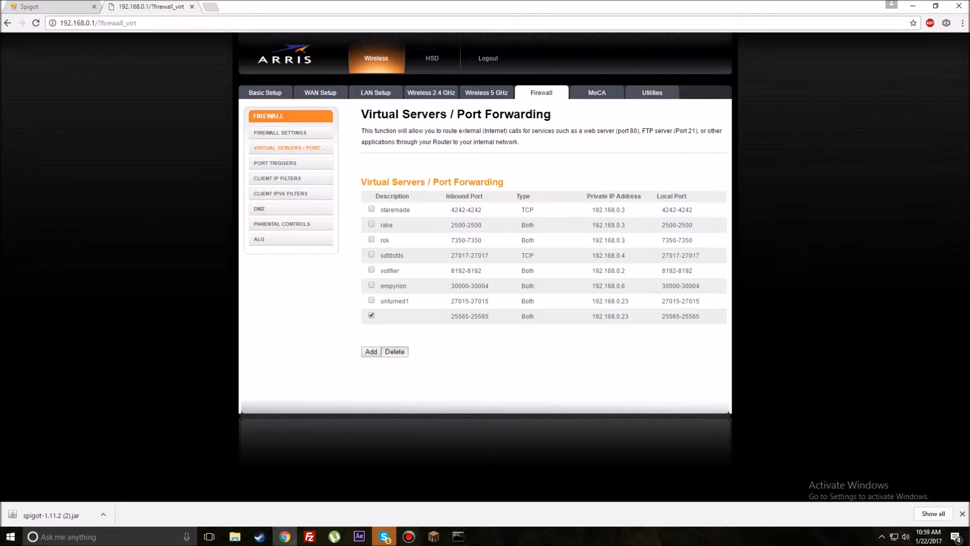
click(394, 351)
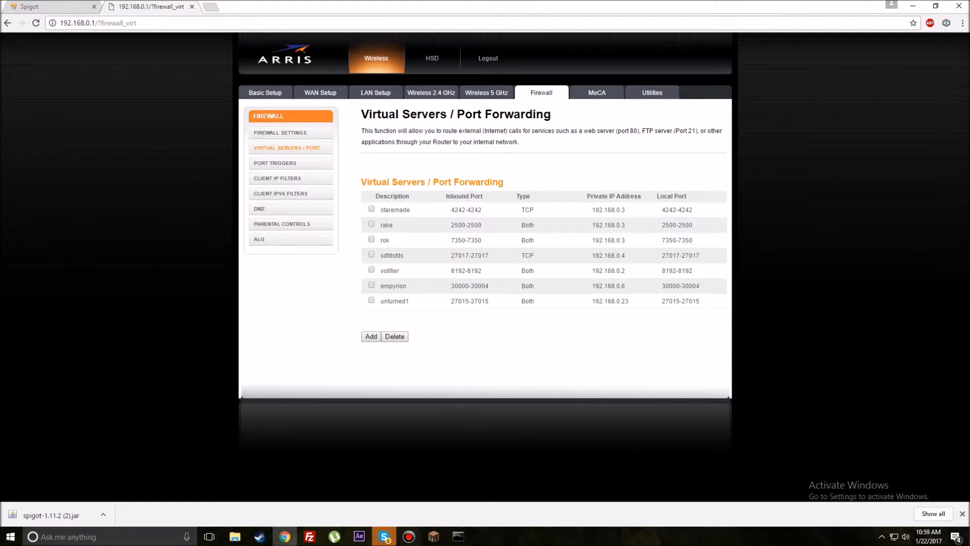
Step: Add a rule named MinecraftServer, ports 25565 to 25565, private IP 192.168.0.23
click(371, 335)
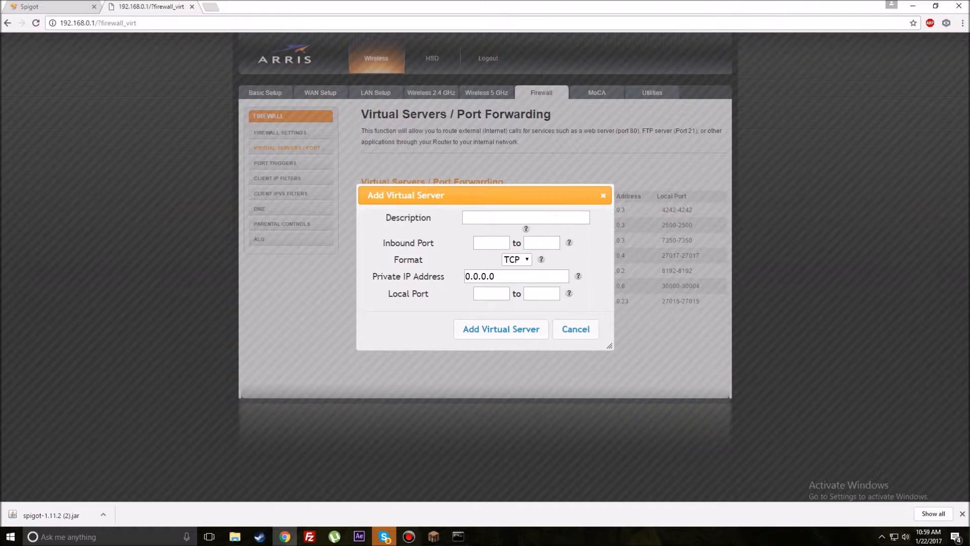
text(MinecraftServer)
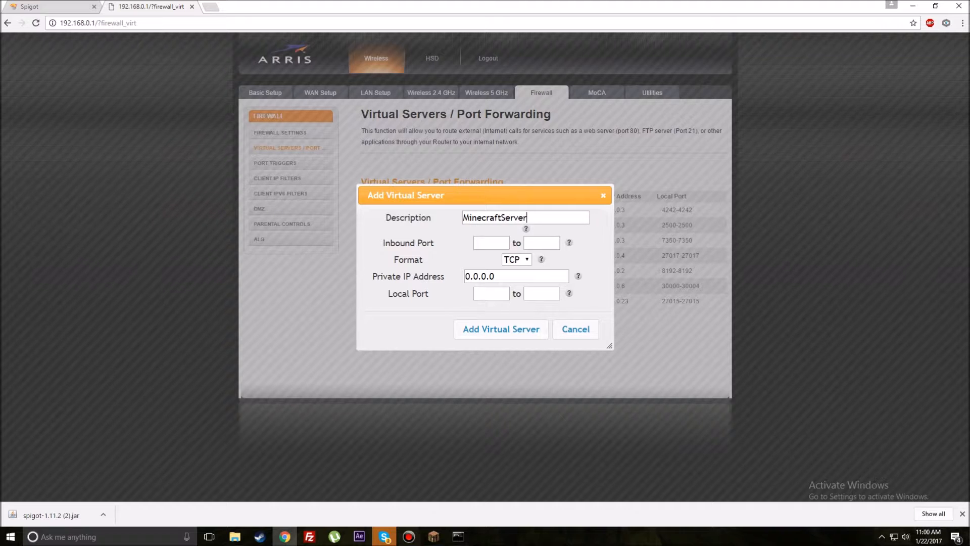
text(2552)
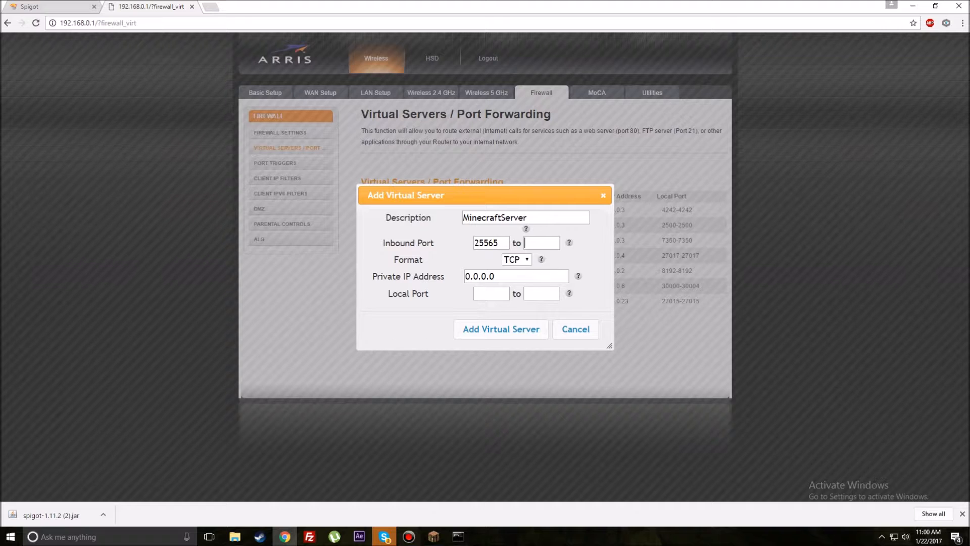
text(25565)
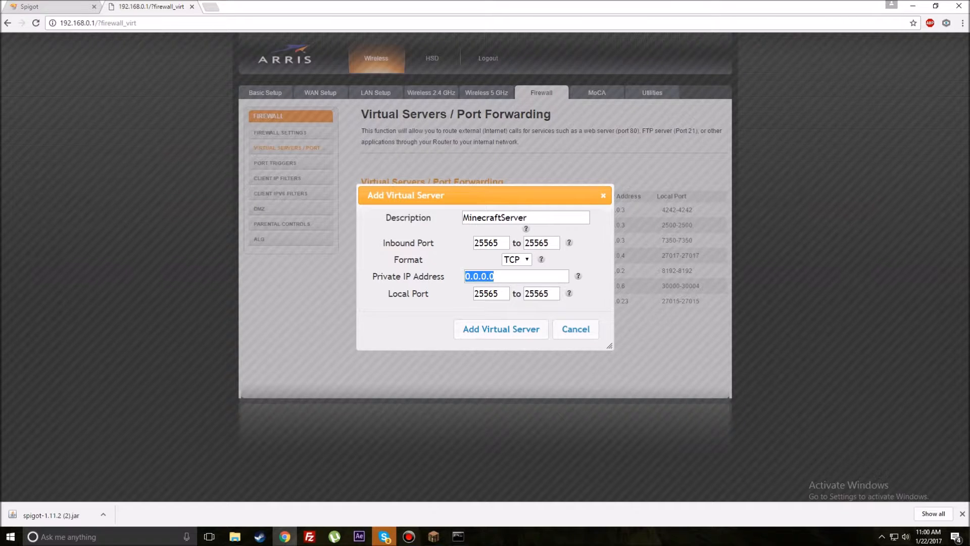
text(192.168.0.23)
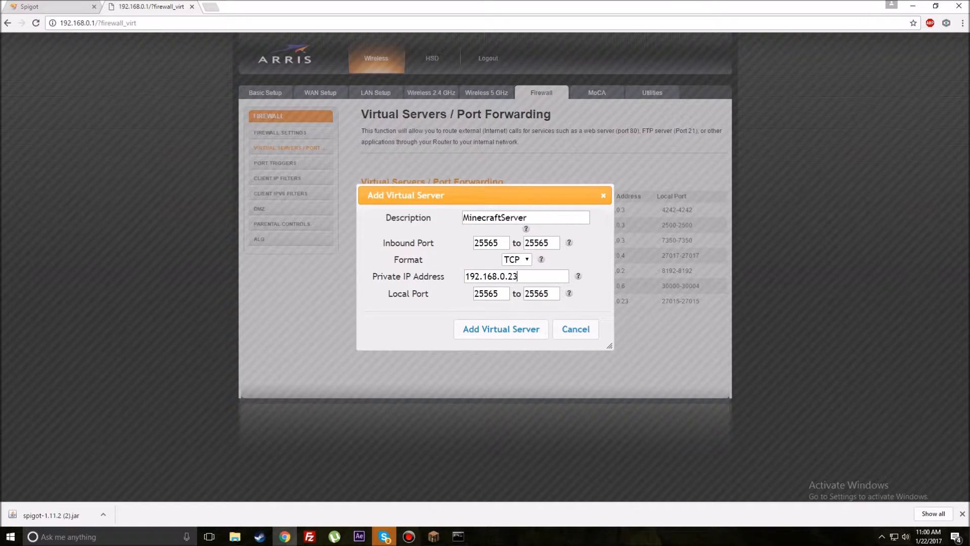
Step: Set the rule's protocol to Both (TCP and UDP) and save it with Add Virtual Server
click(516, 259)
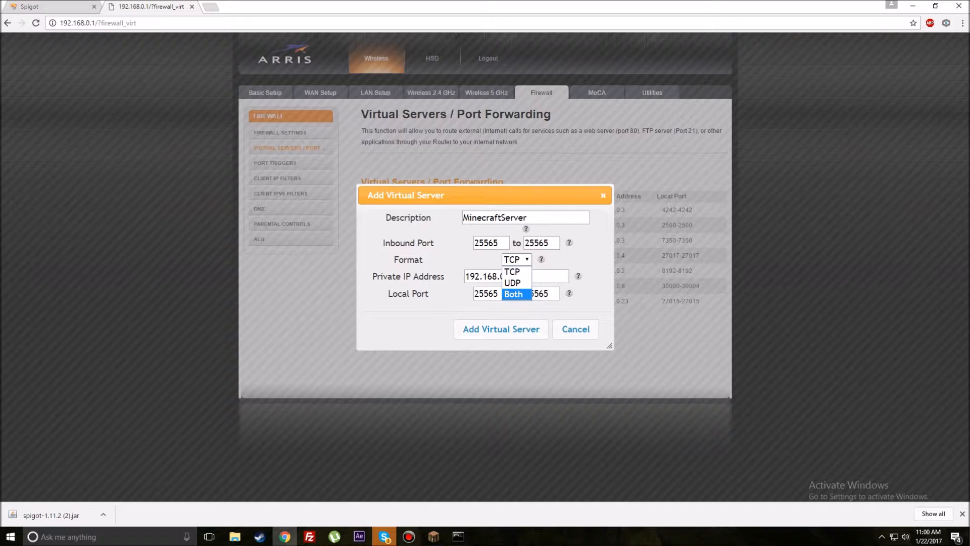
click(513, 293)
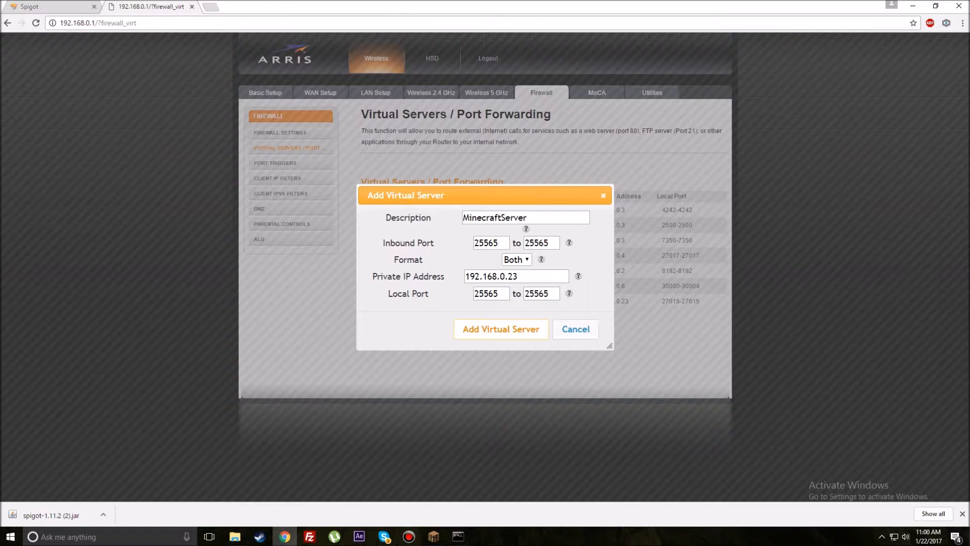
click(500, 328)
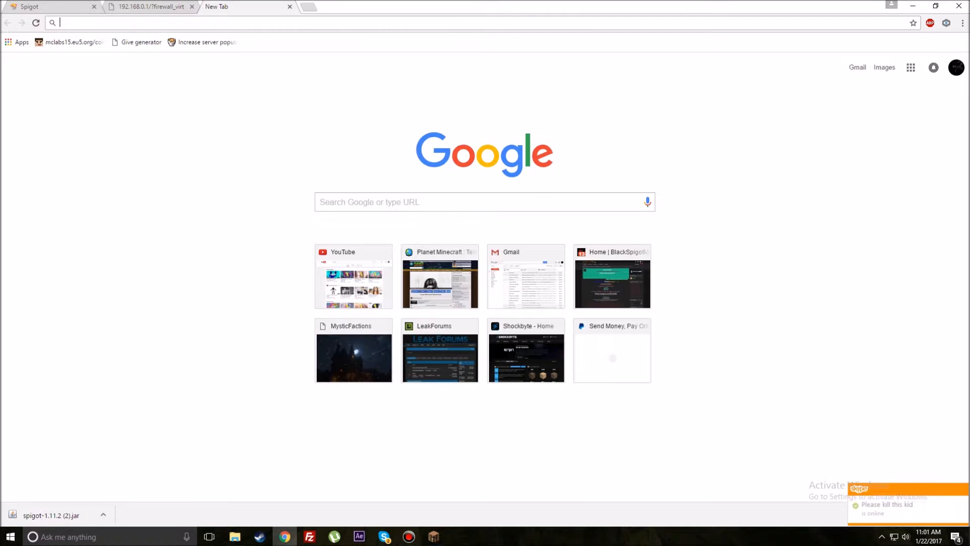
mouse_move(202, 43)
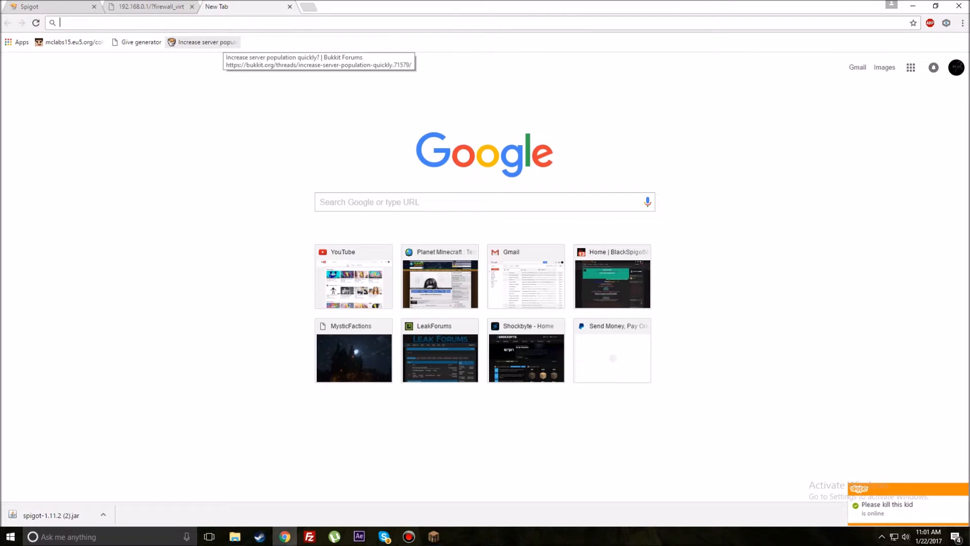
Step: Look up the public IP on ipchicken.com and select 74.133.234.150
text(ipchicken.com)
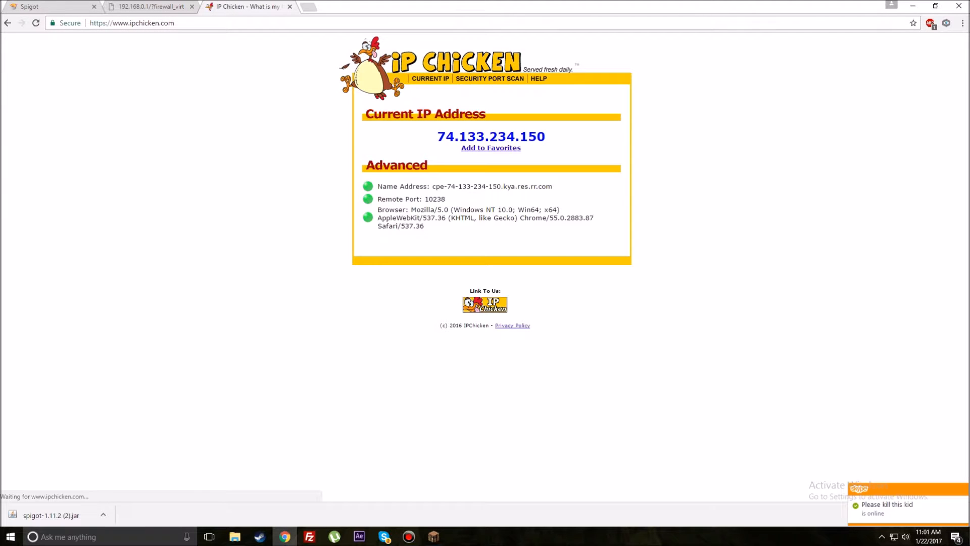
drag(437, 137, 521, 136)
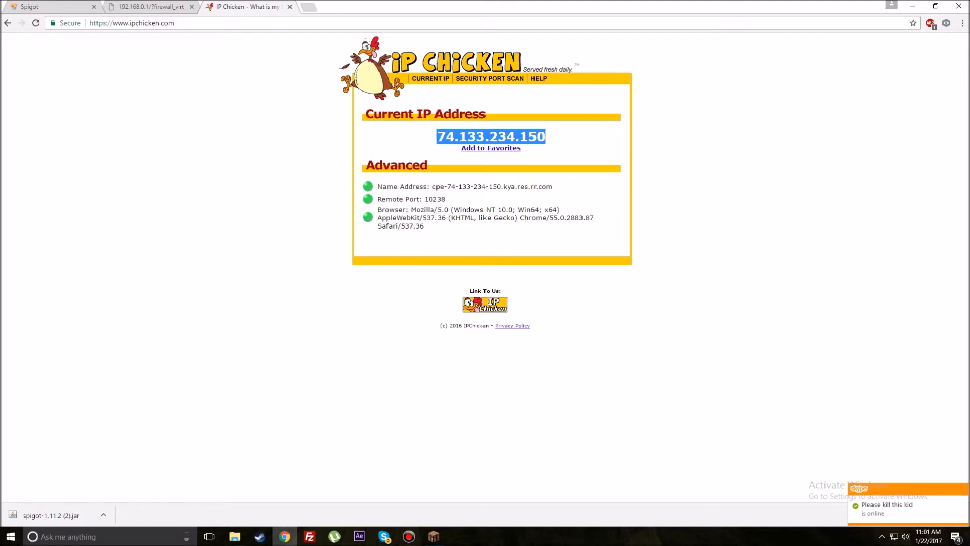
click(315, 7)
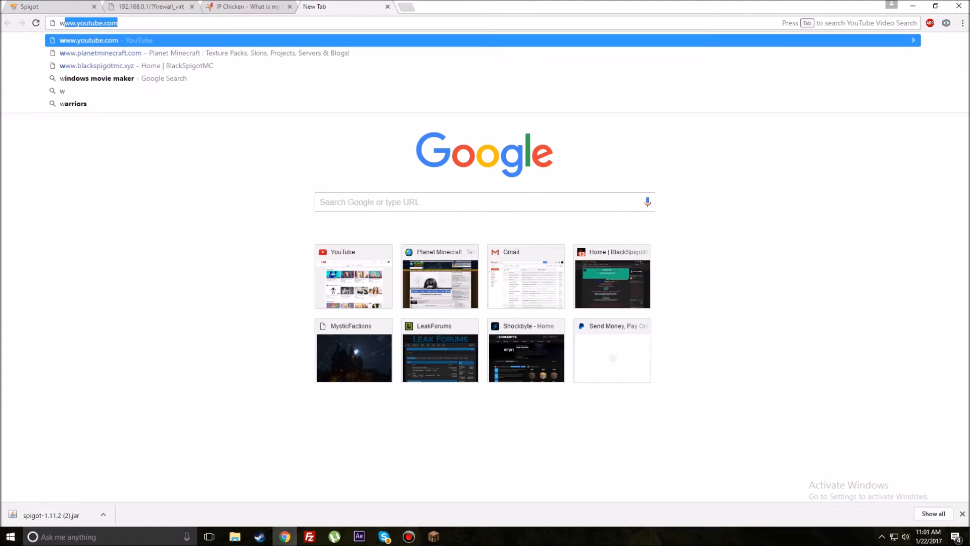
Step: Compare with whatismyip.com, which shows an IPv6 address, then return to IP Chicken
text(whatismyip.com)
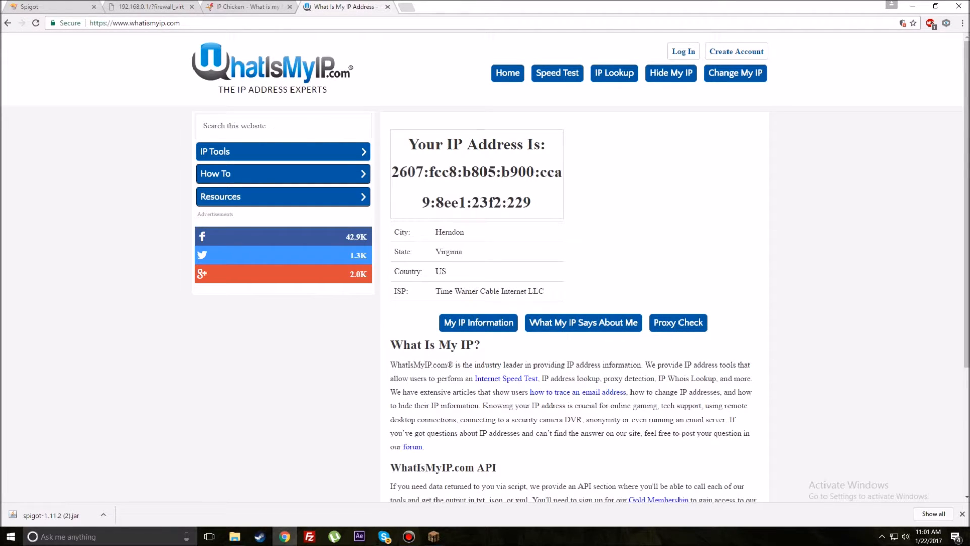
click(248, 7)
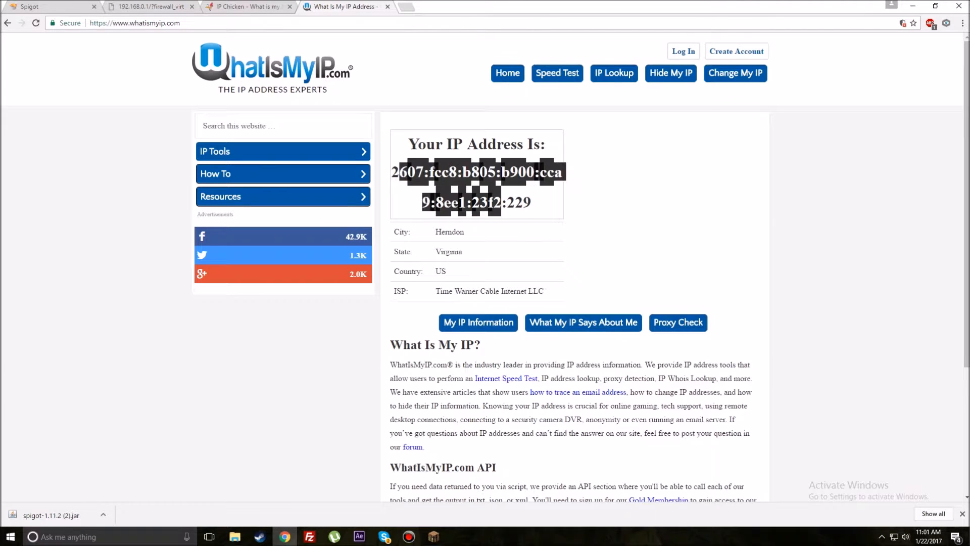
click(248, 8)
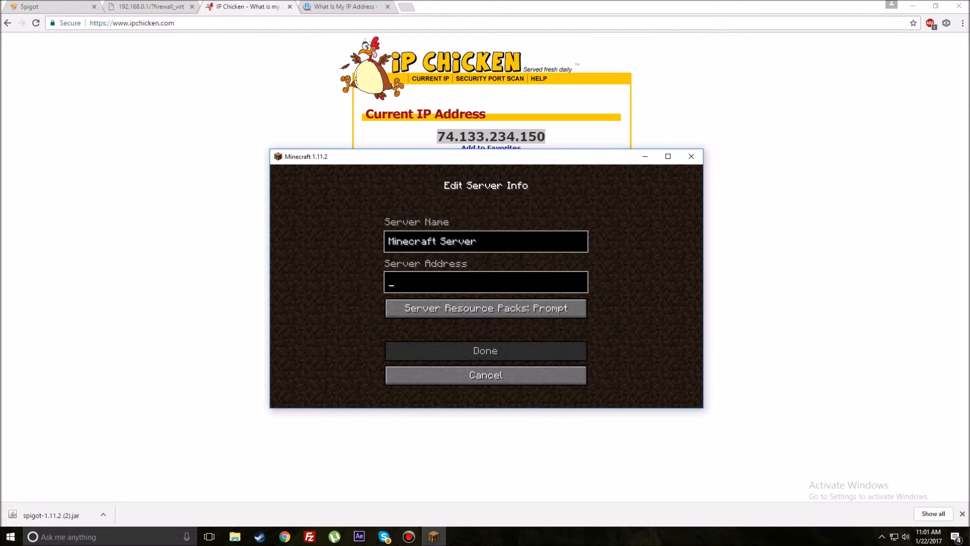
Step: Enter 74.133.234.150:25565 as the Server Address and save the entry
text(74.133.234.150:25565)
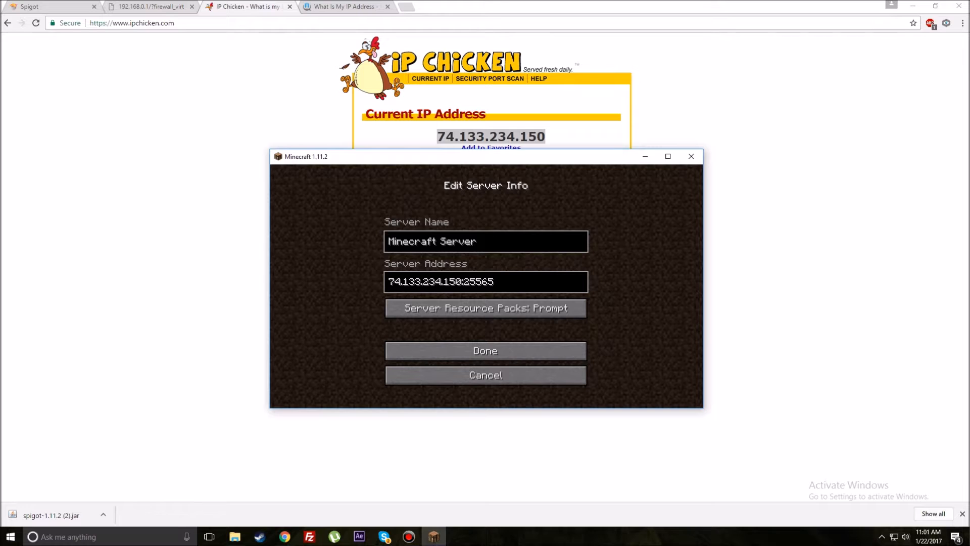
click(485, 351)
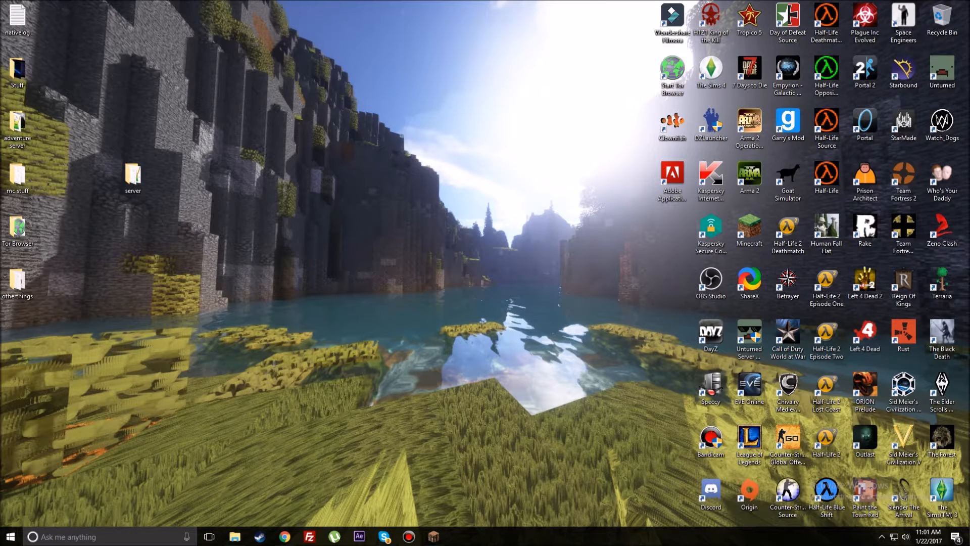
Step: With the server folder open, search Google for spigot and craftbukkit plugins
click(132, 176)
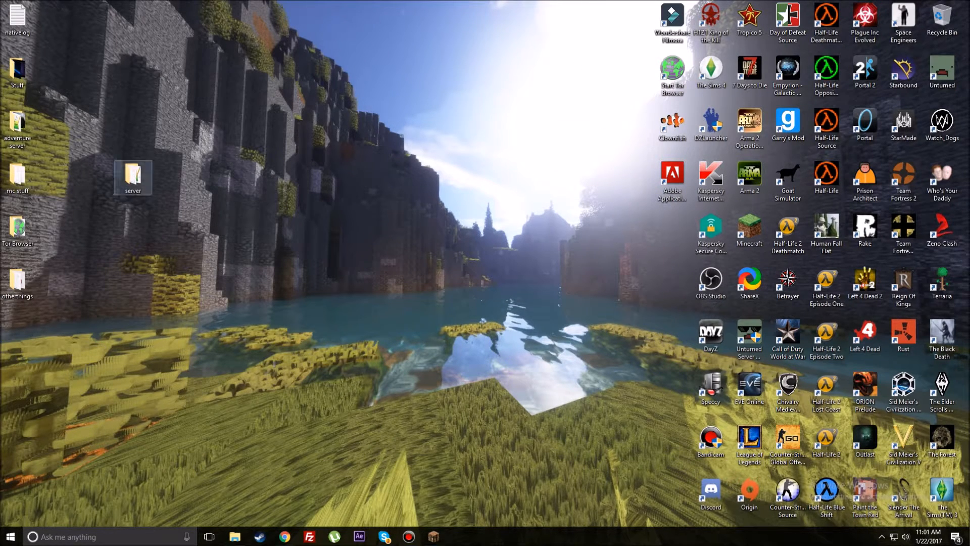
double_click(132, 176)
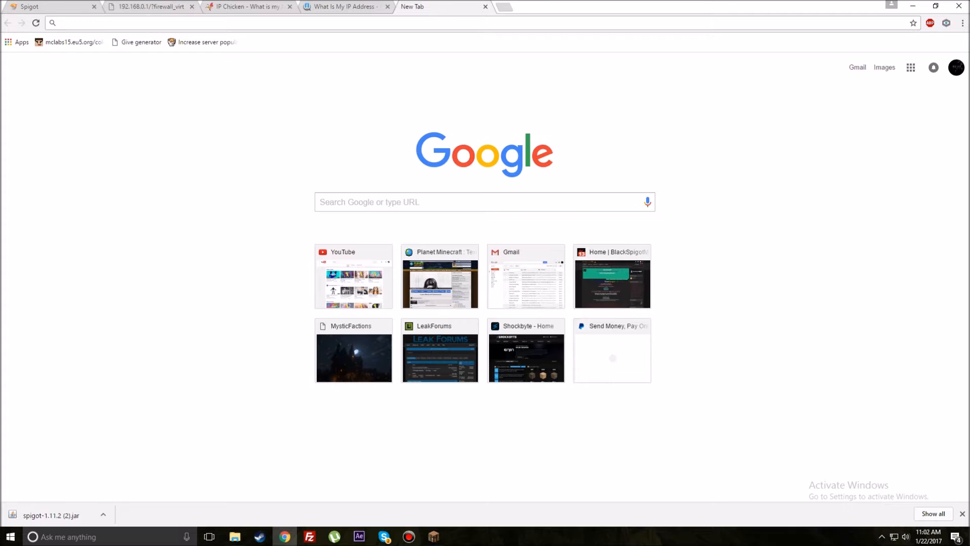
text(spigot pli)
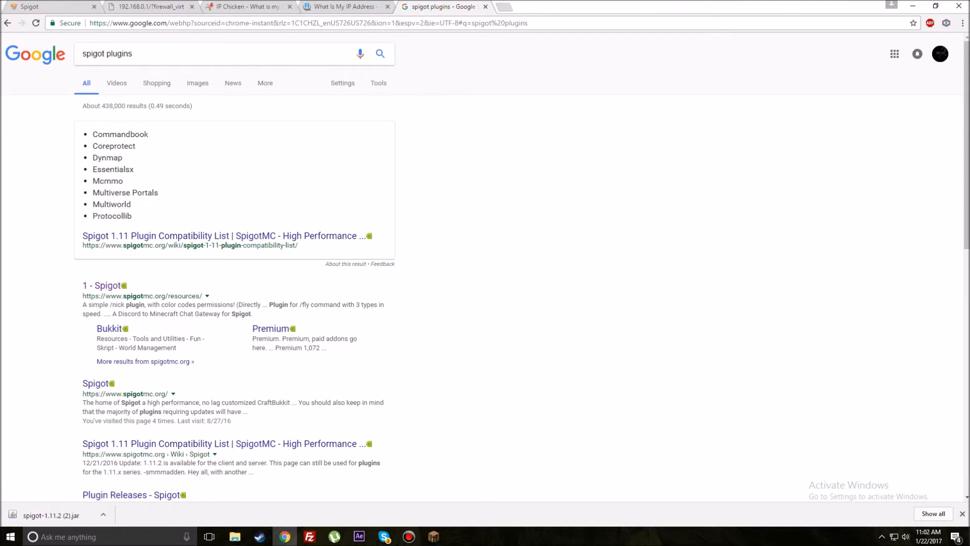
scroll(down, 3)
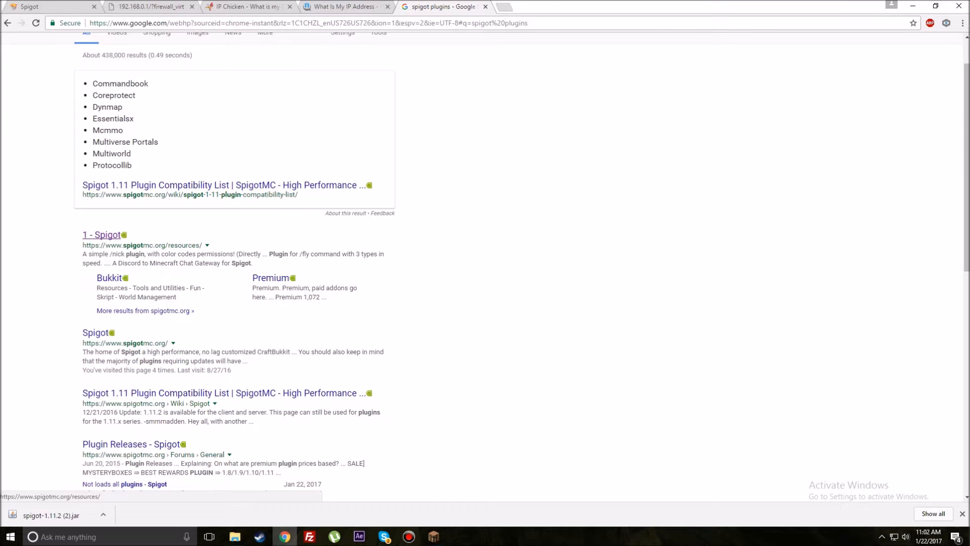
text(cr)
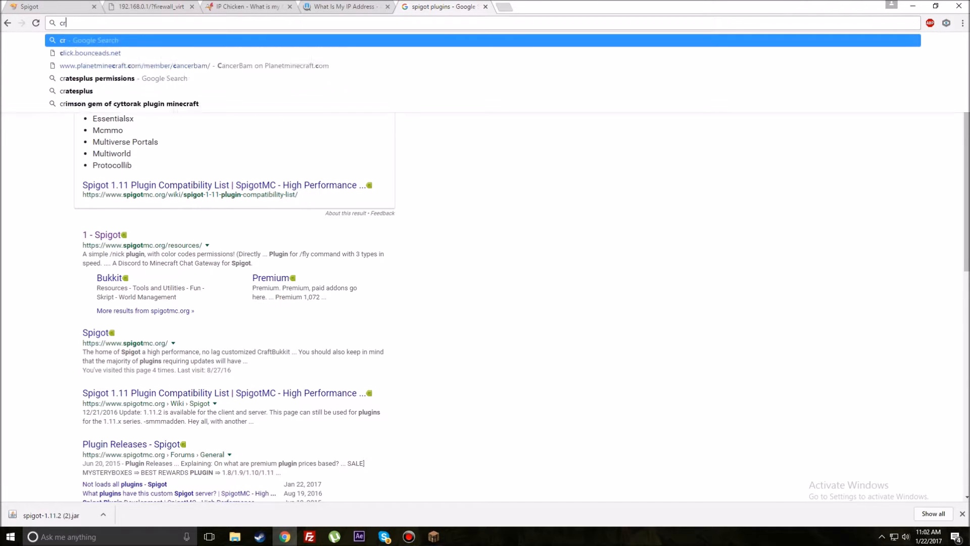
text(craftbukkit p)
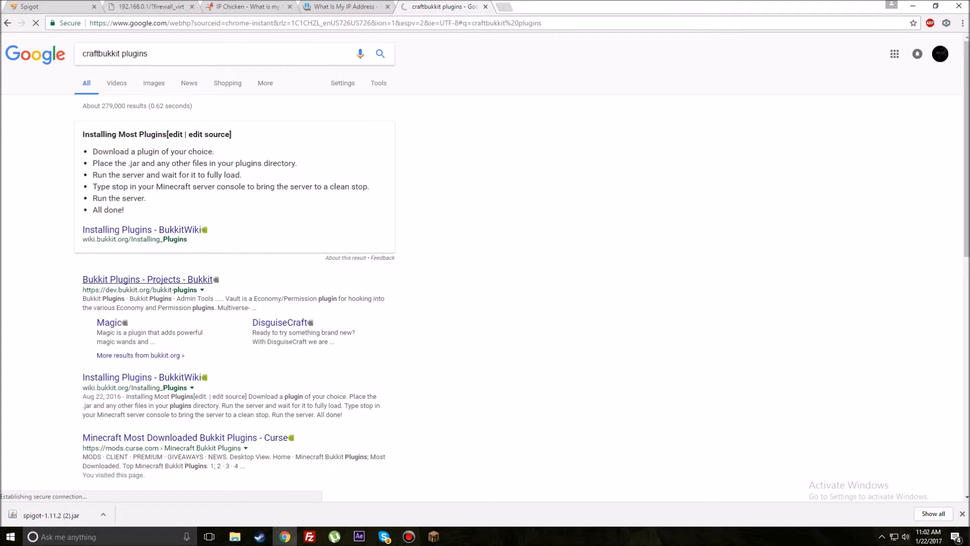
Step: From the Bukkit Plugins listing on dev.bukkit.org, go to the Essentials plugin page
click(148, 279)
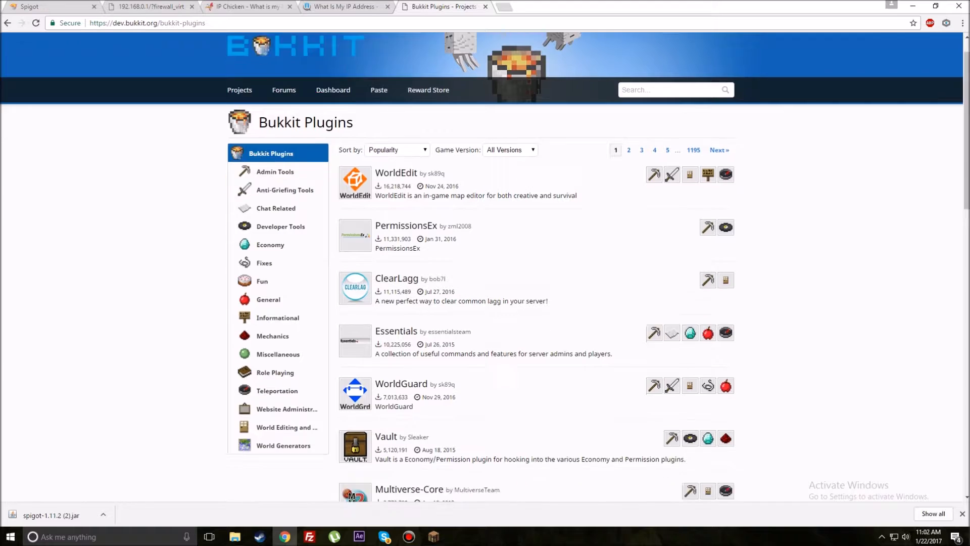
scroll(down, 3)
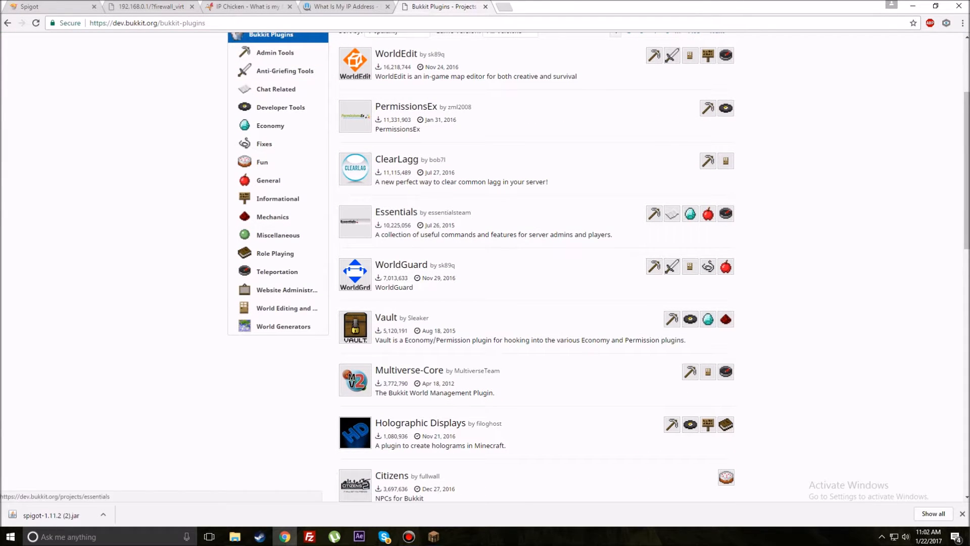
click(395, 211)
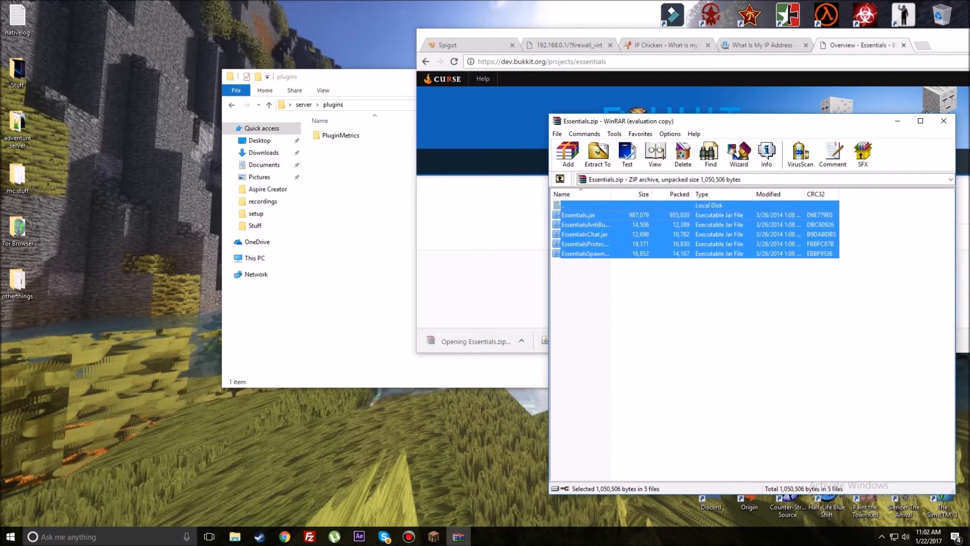
Step: Return to the main server folder and start the server with run.bat
click(578, 214)
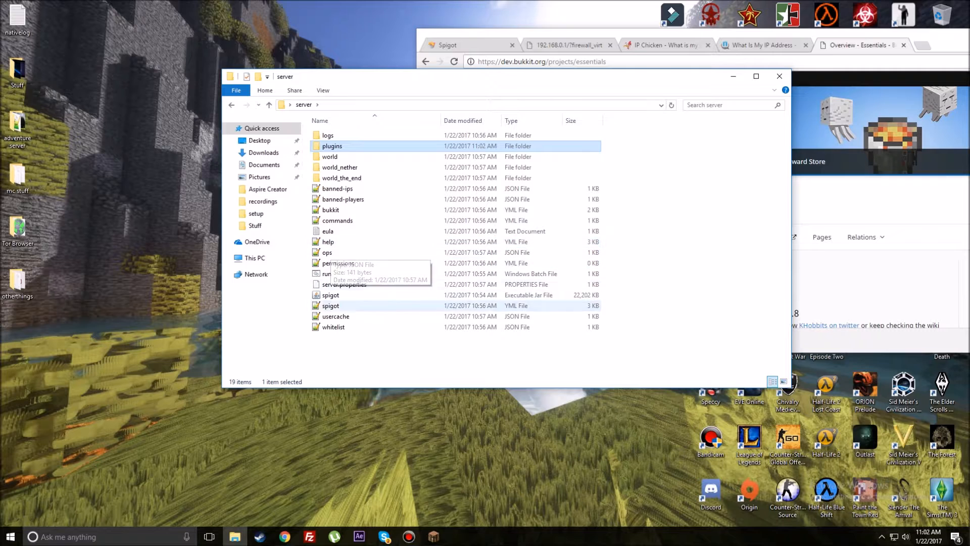
double_click(326, 273)
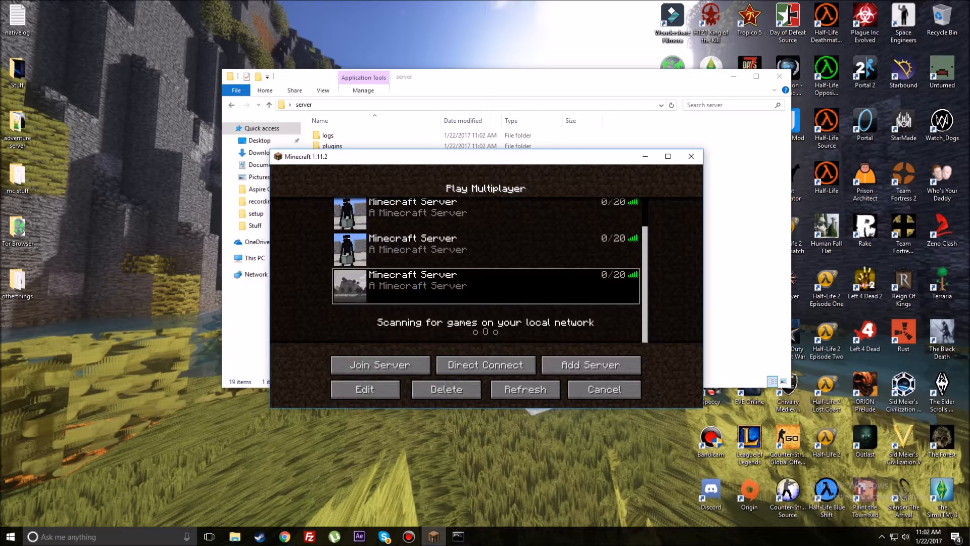
Step: Reopen the server entry to verify 74.133.234.150:25565 and close it unchanged
click(364, 388)
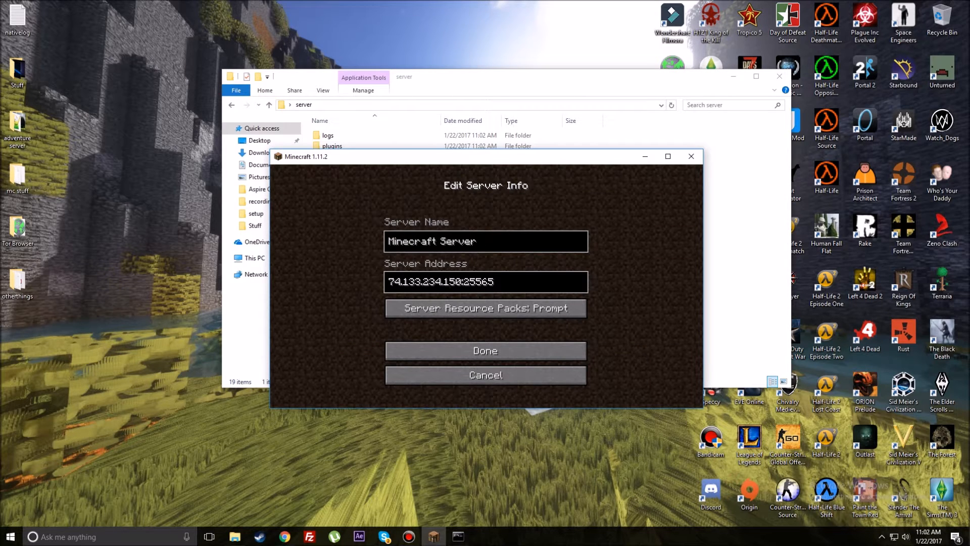
click(485, 350)
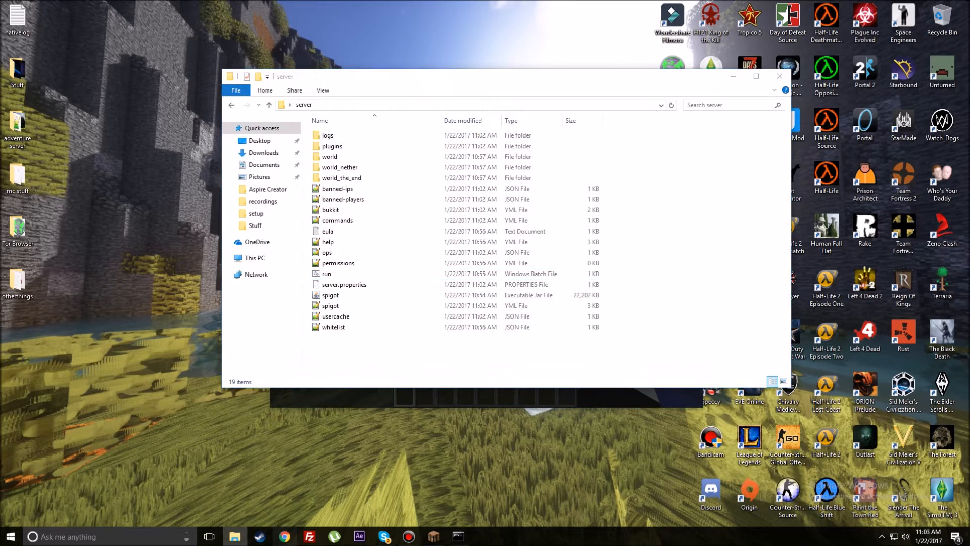
Step: Restore Chrome's WhatIsMyIP window and select the eula file in the server folder
click(284, 537)
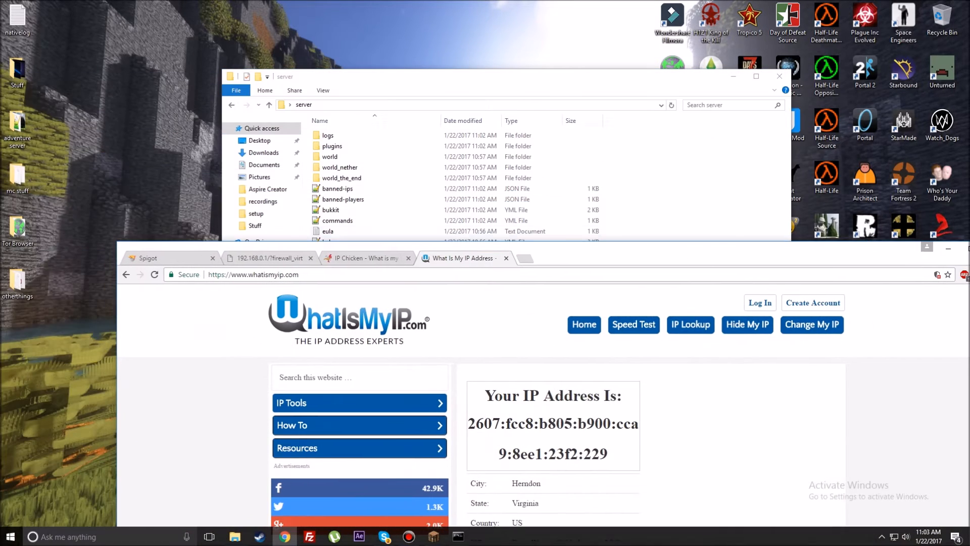
click(327, 230)
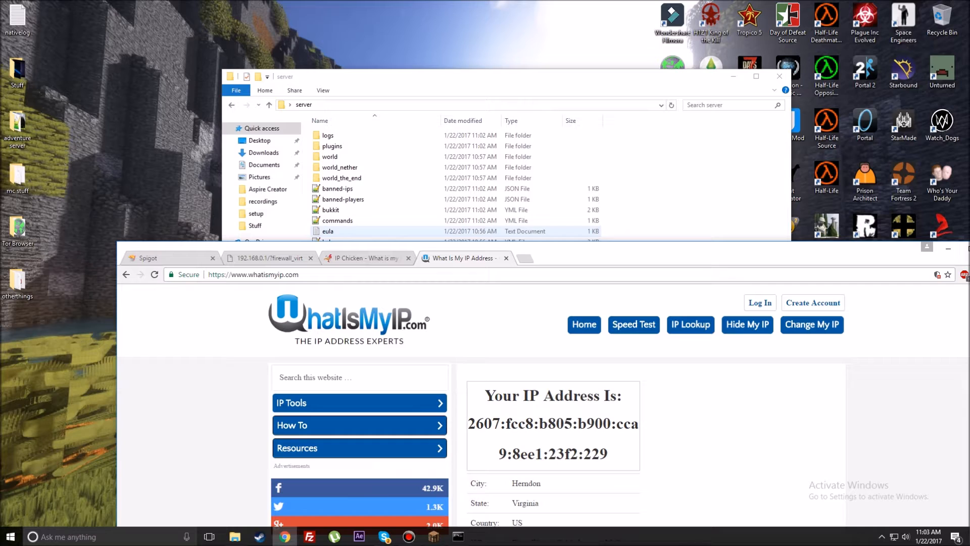